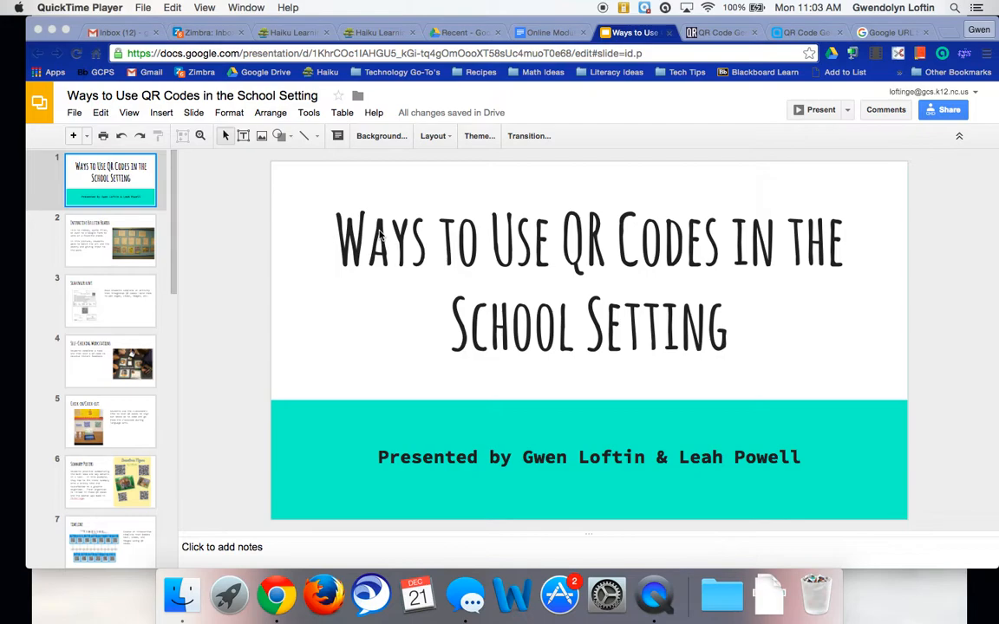
mouse_move(340, 372)
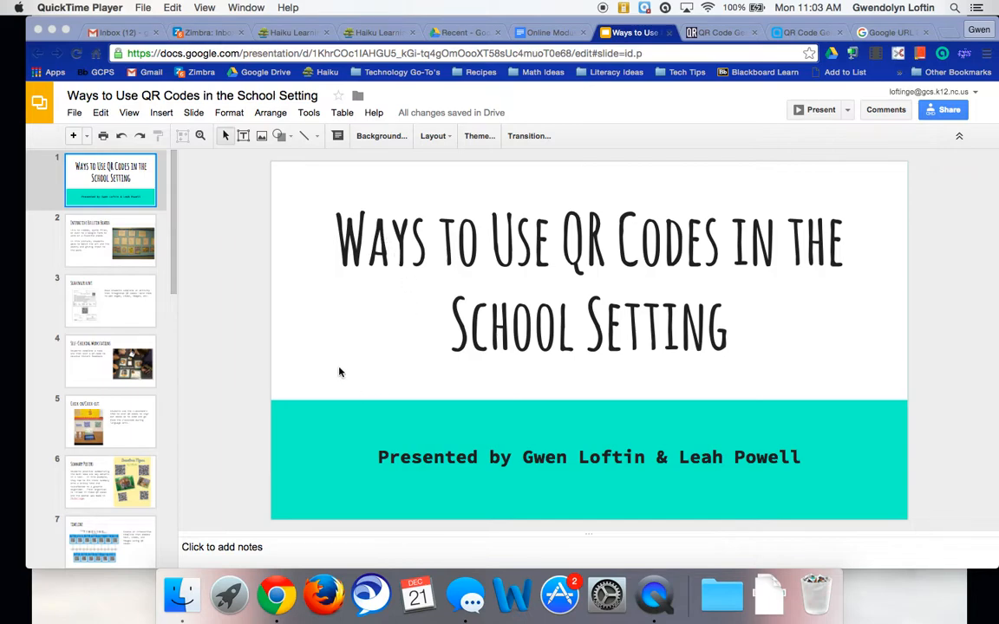
mouse_move(312, 253)
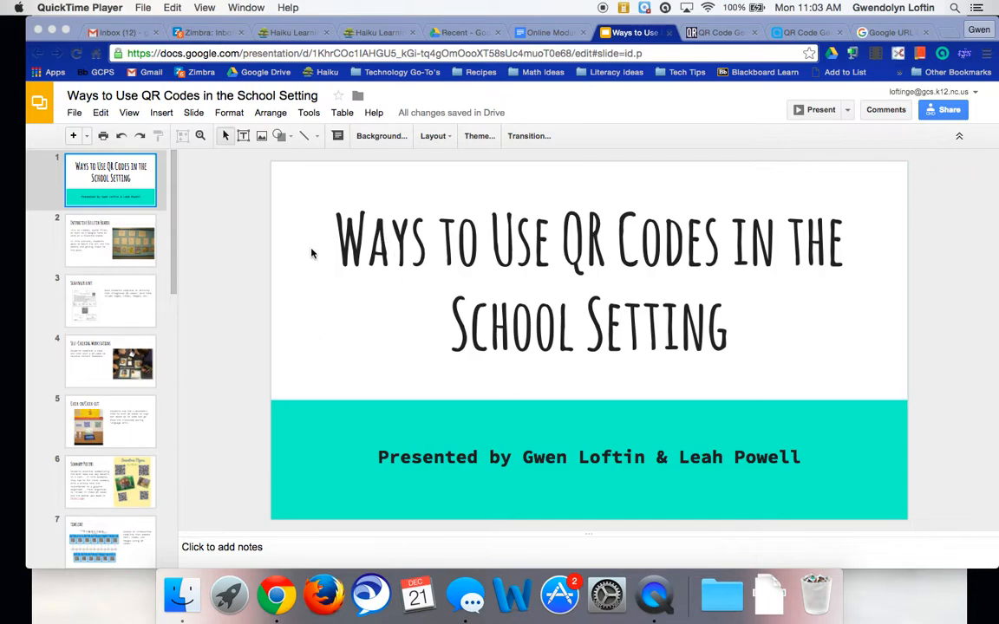
mouse_move(206, 237)
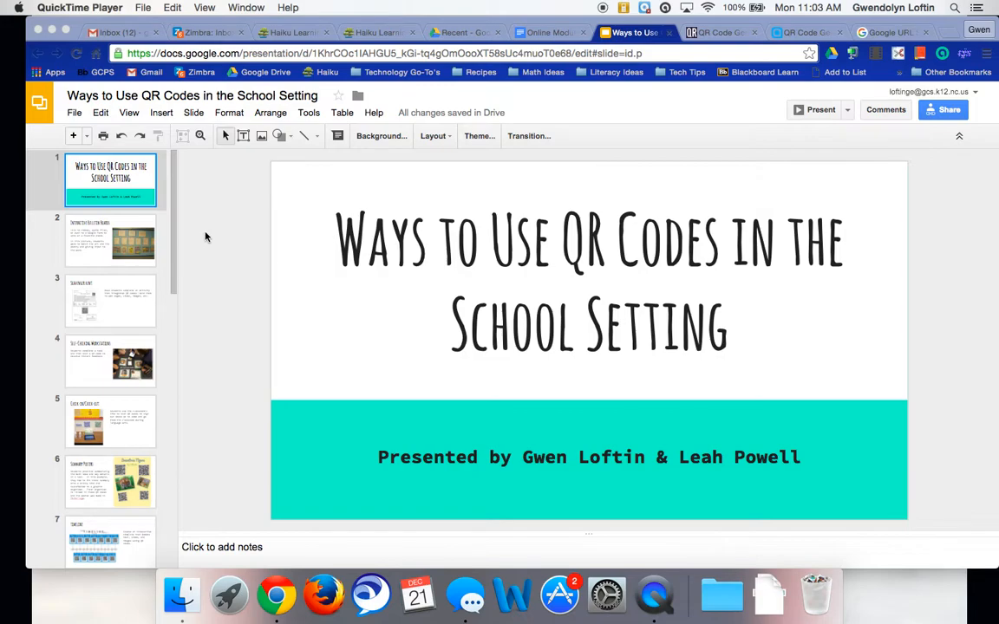
mouse_move(436, 206)
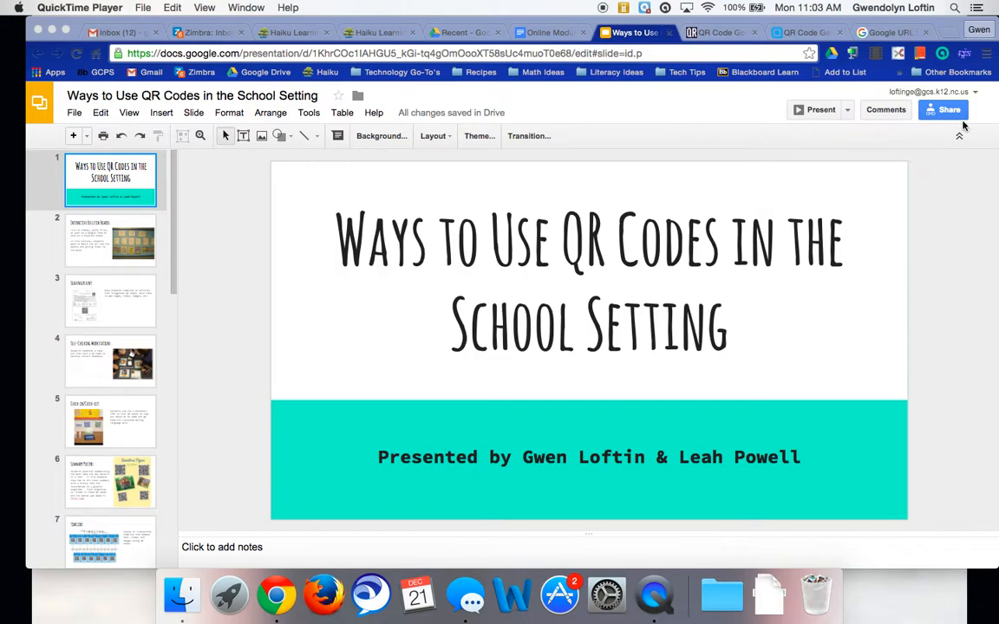
Step: Copy the presentation's view-only shareable link from the Share dialog, then close the dialog
click(944, 110)
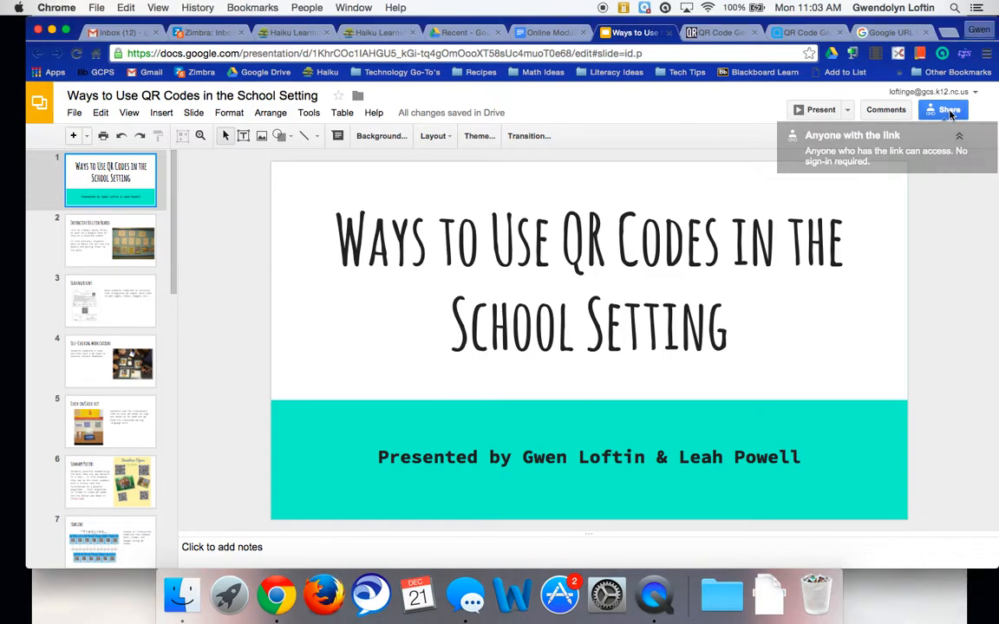
click(943, 109)
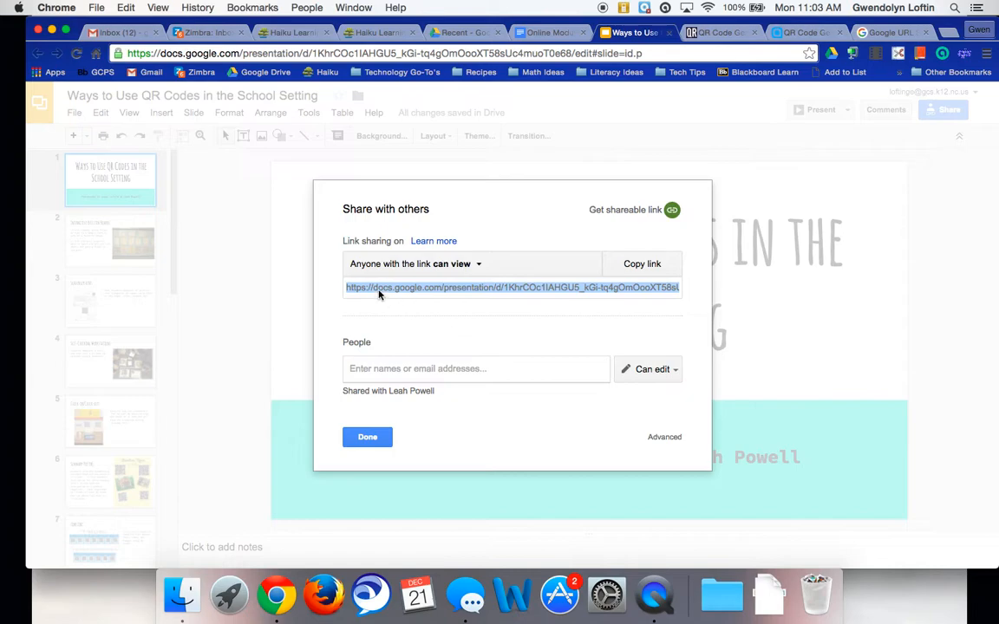
mouse_move(450, 298)
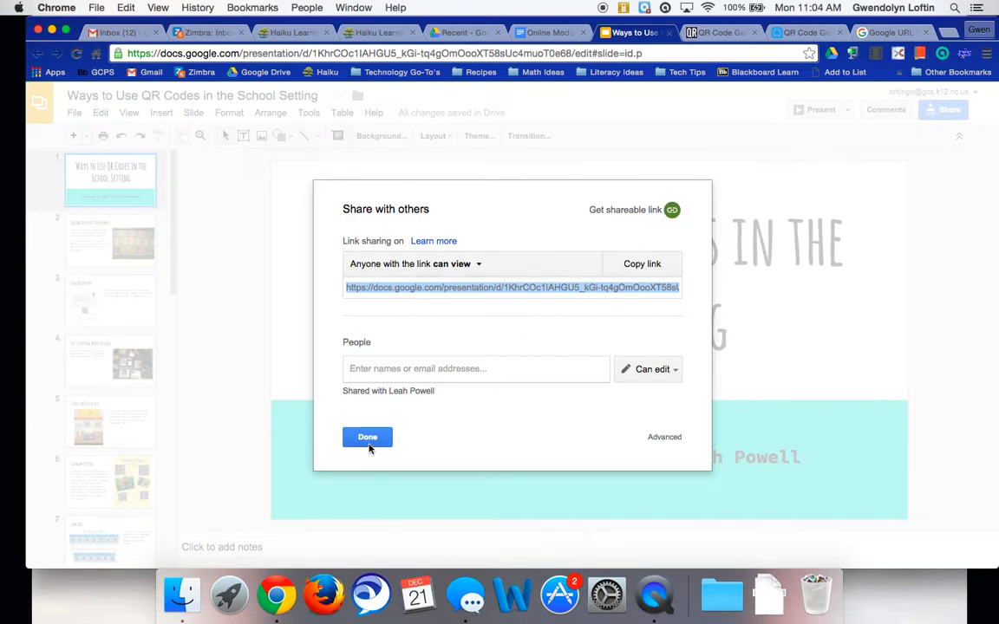
click(367, 437)
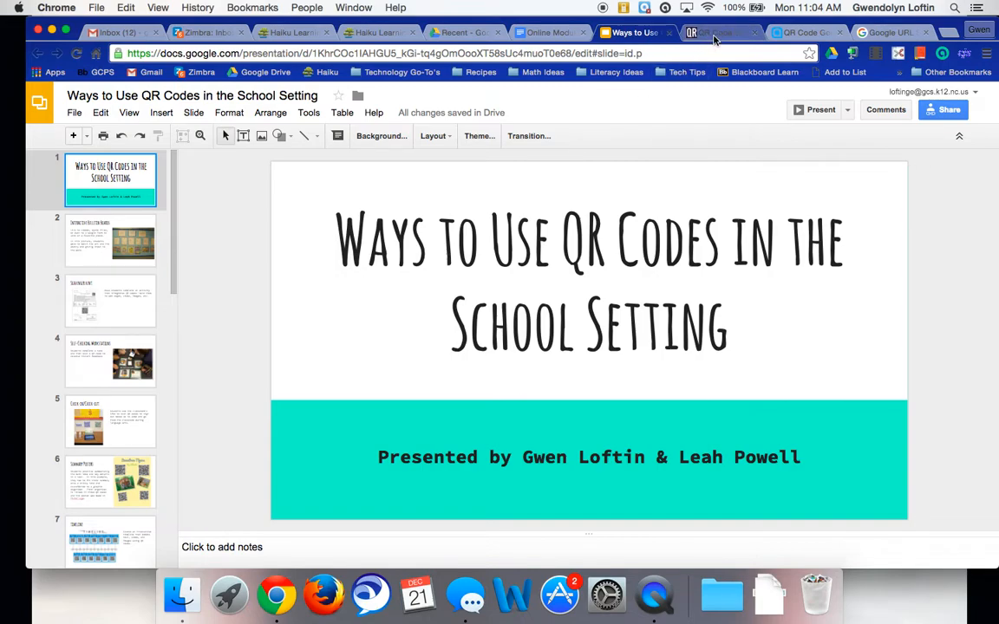
Step: Make a QRStuff website-URL QR code for the Slides link and open the downloaded PNG
click(715, 33)
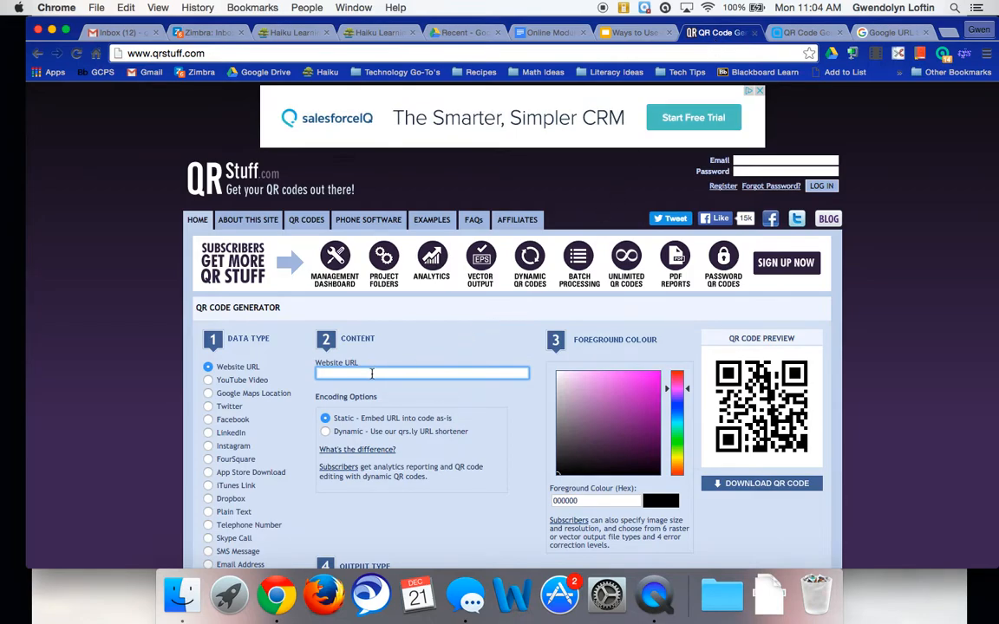
click(423, 373)
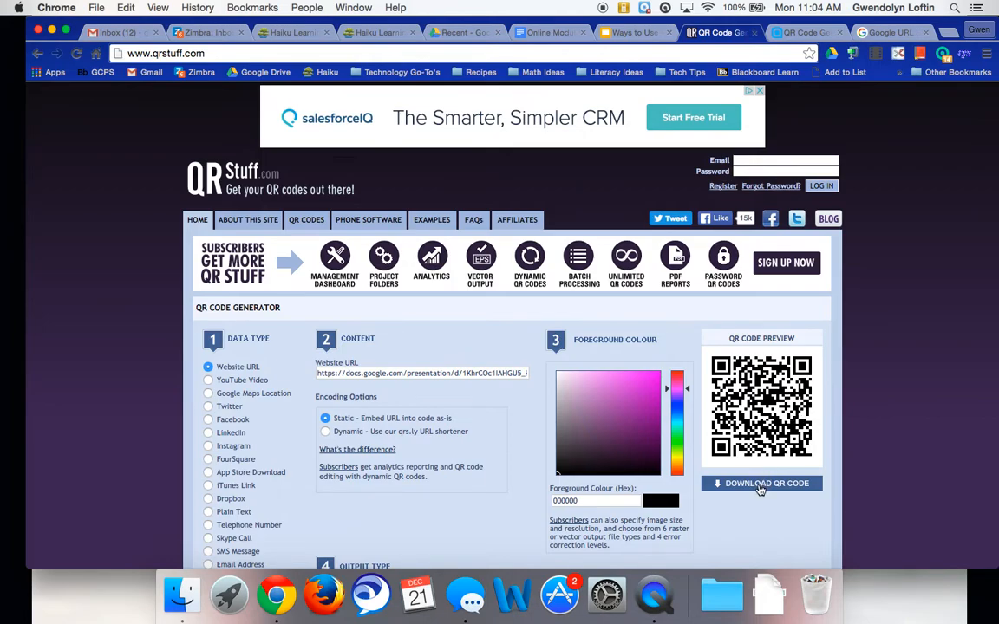
click(761, 483)
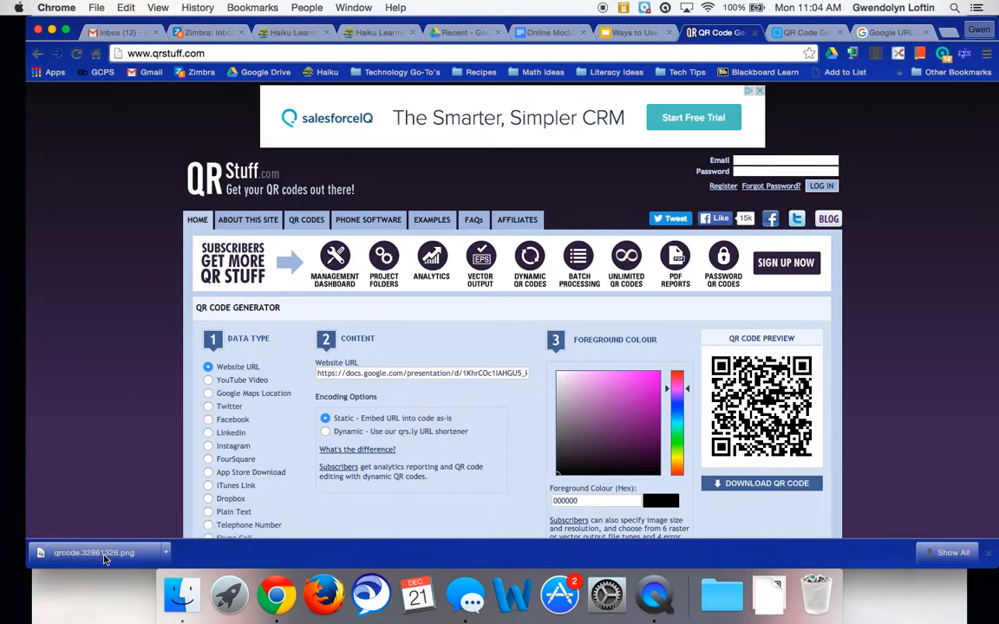
click(94, 554)
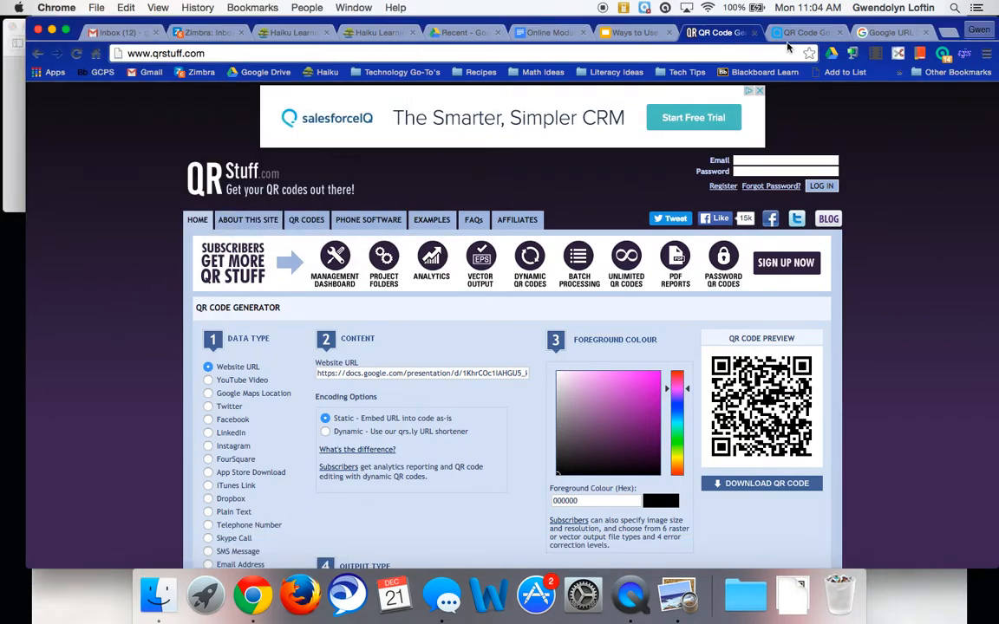
Step: Paste the Slides link into QR Code Generator, create its QR code, and download it
click(815, 33)
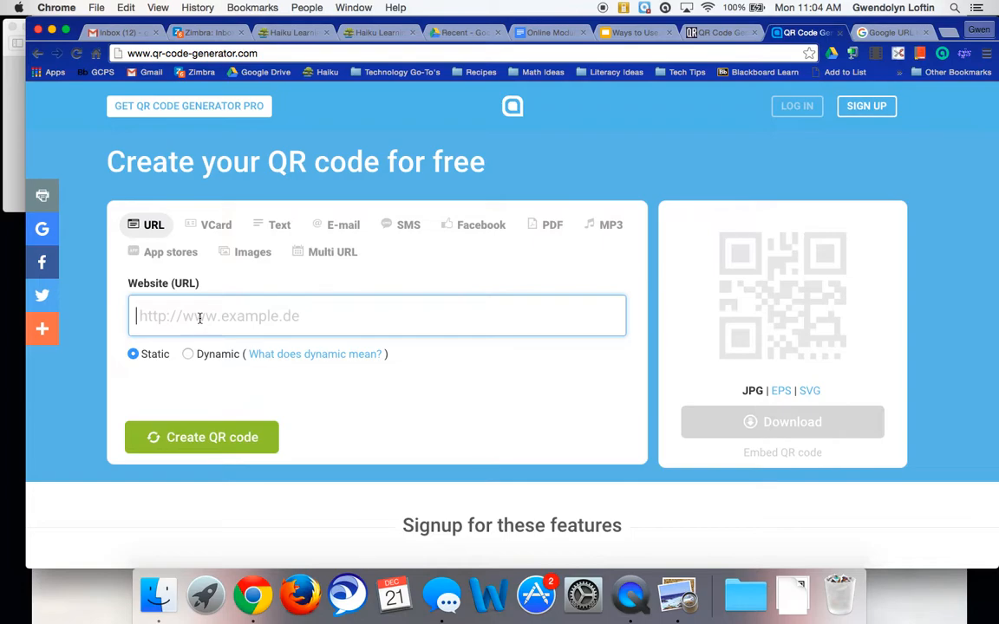
text(rCOc1IAHGU5_kGi-tq4gOmOooXT58sUc4muoT0e68/edit?usp=sharing)
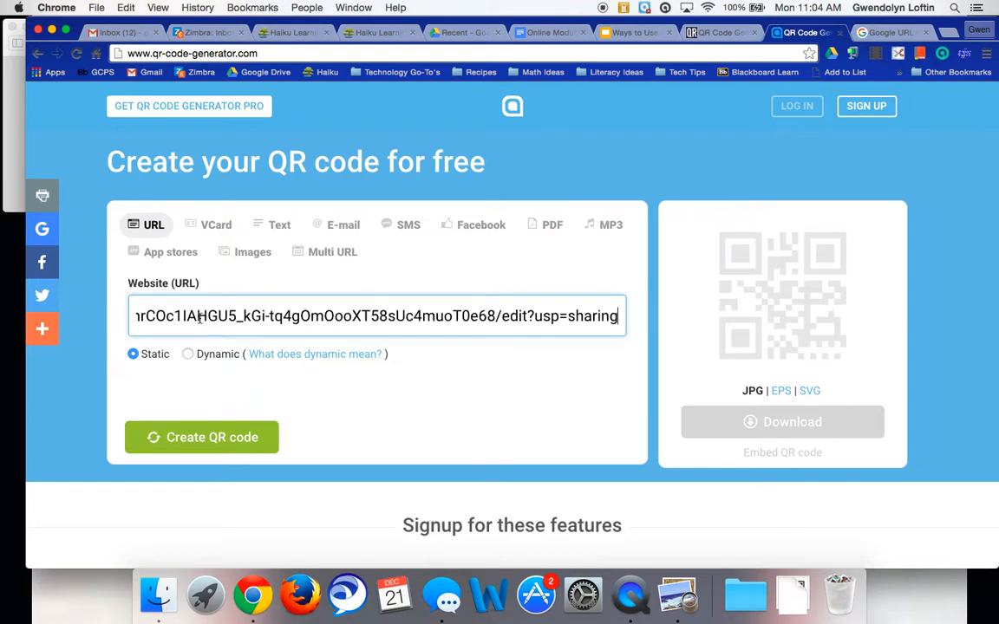
click(201, 437)
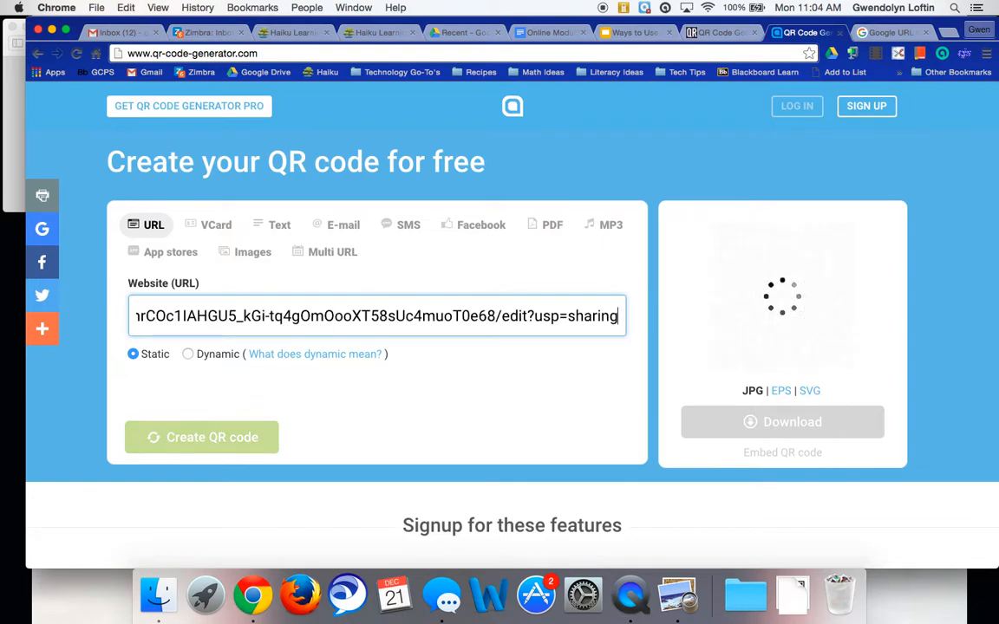
click(201, 437)
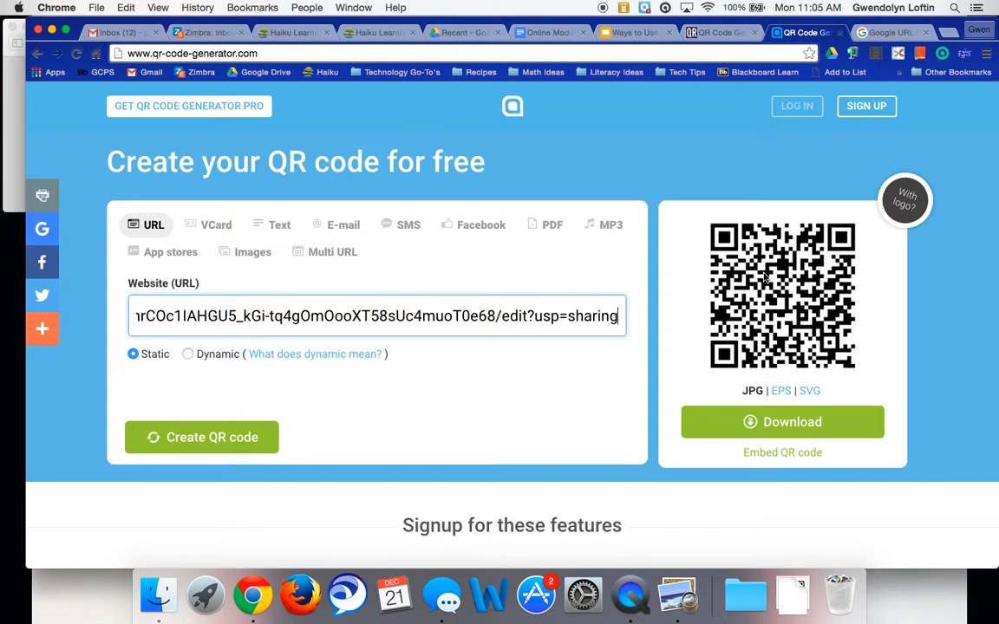
mouse_move(806, 422)
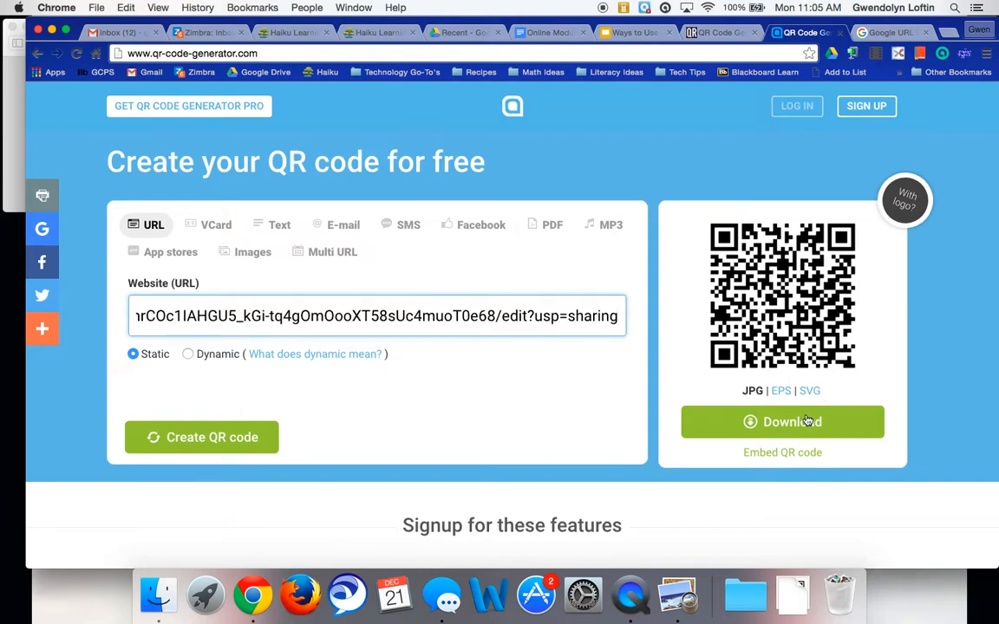
click(782, 421)
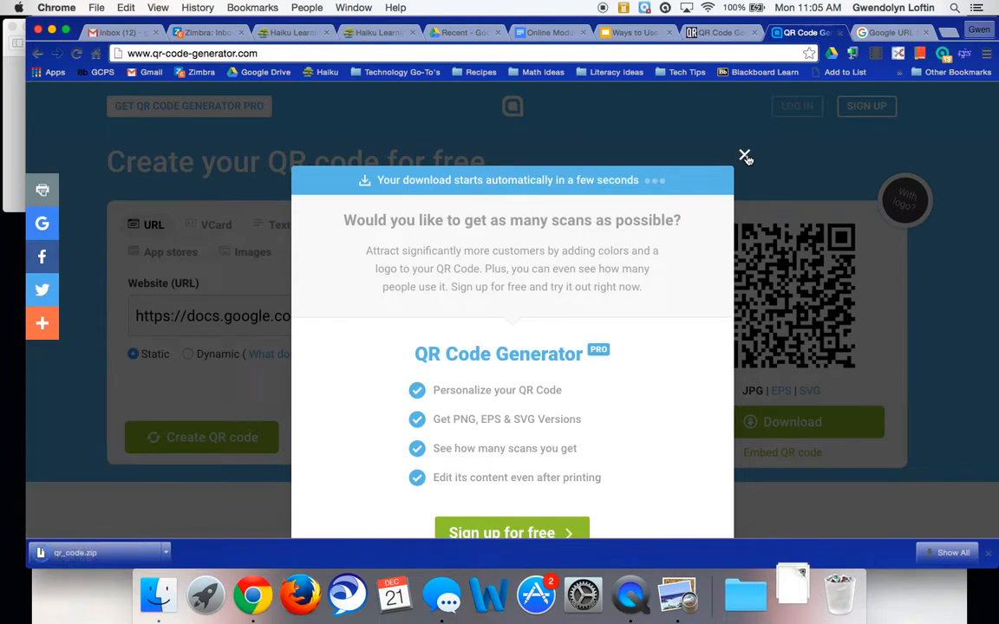
mouse_move(538, 335)
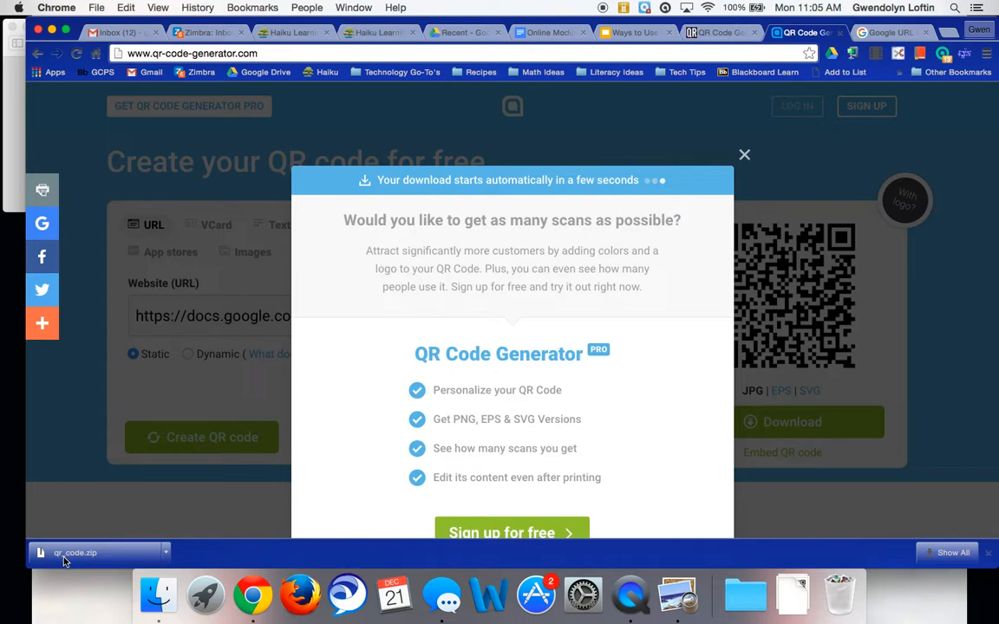
mouse_move(714, 185)
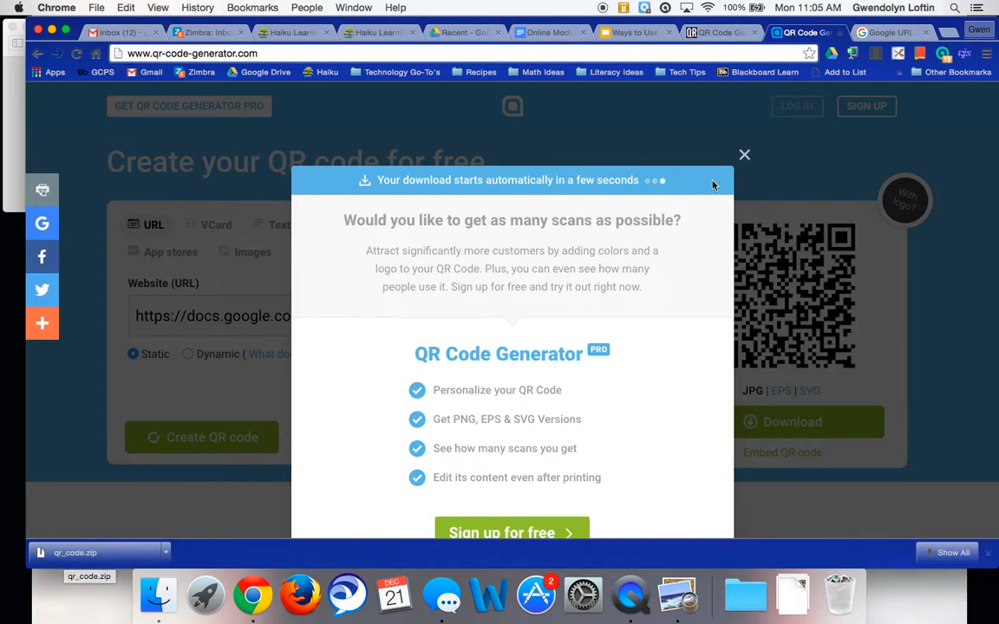
mouse_move(543, 214)
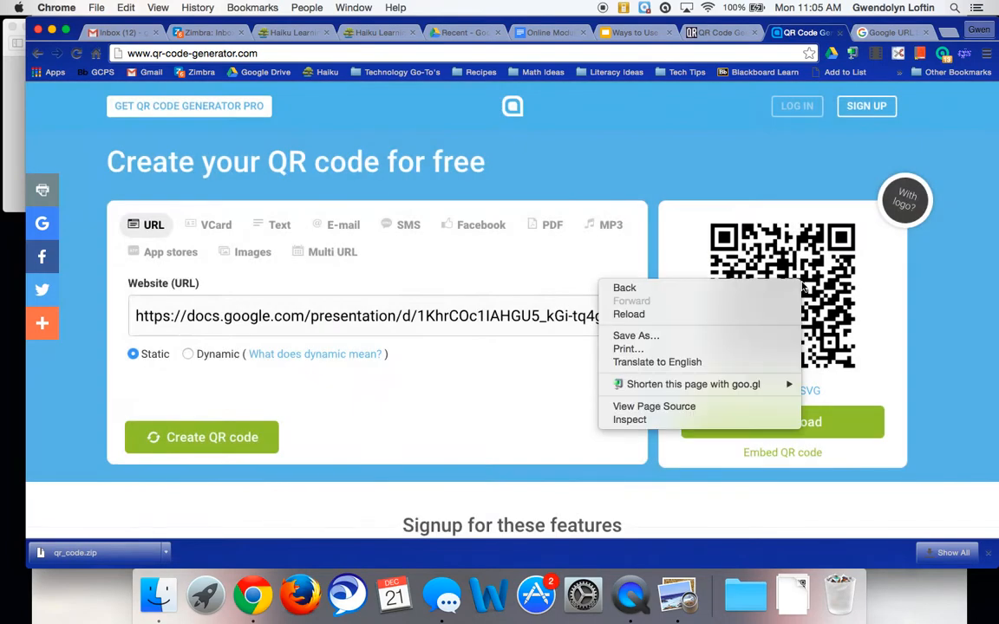
mouse_move(748, 336)
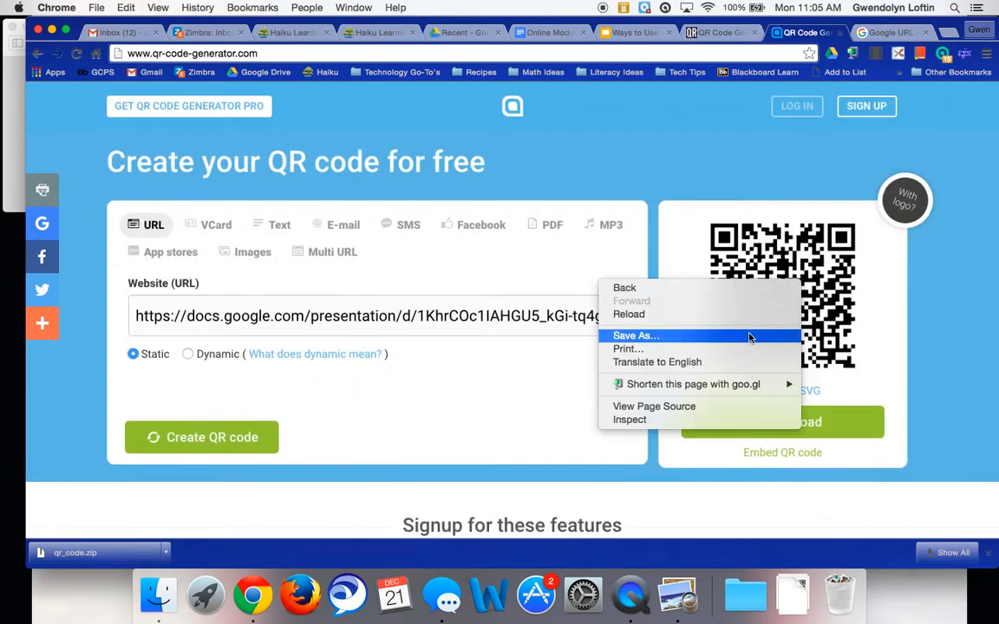
mouse_move(885, 320)
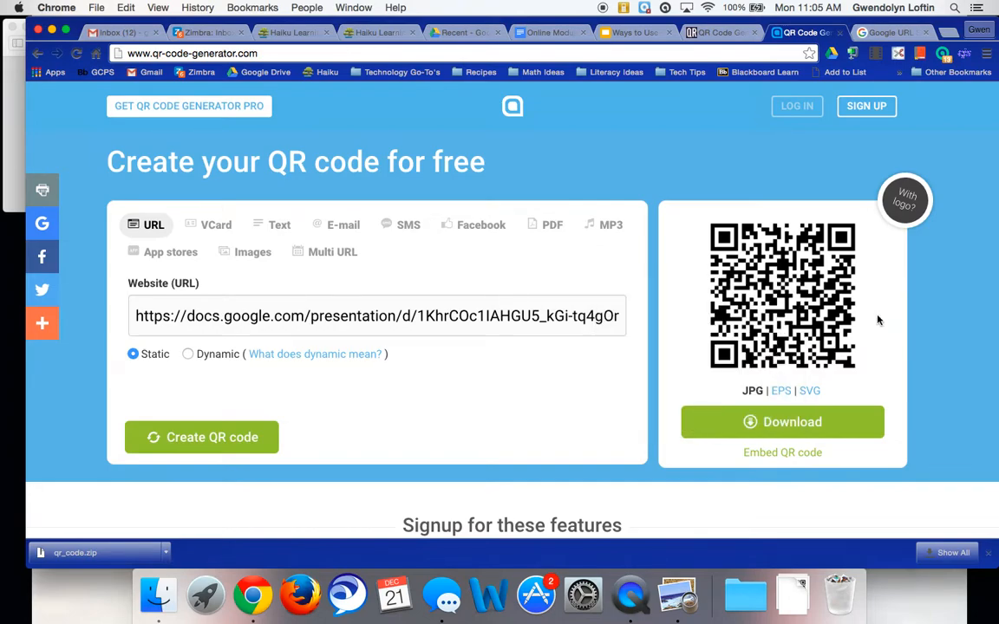
mouse_move(798, 287)
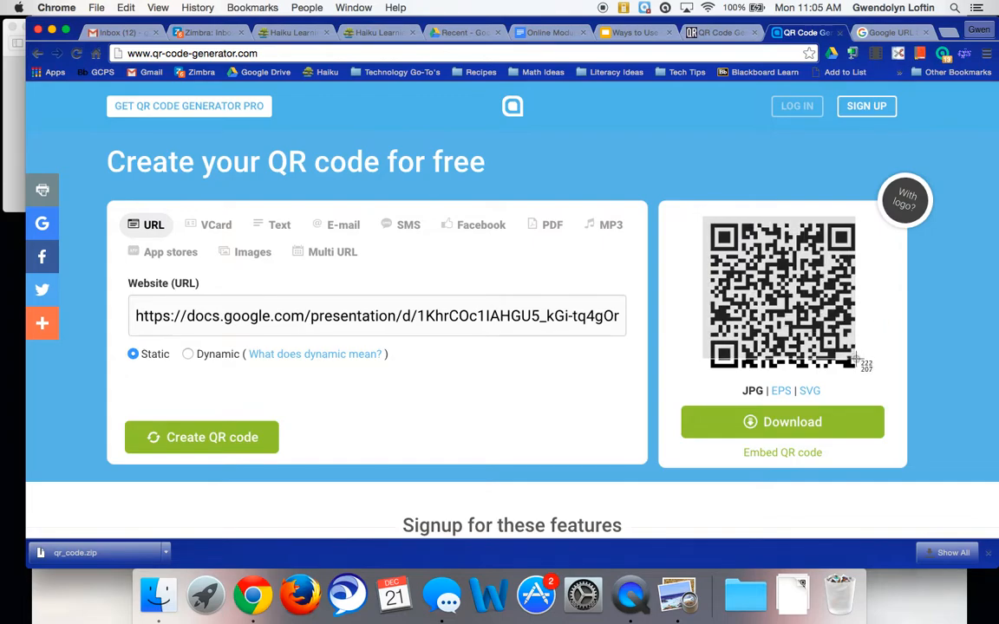
mouse_move(862, 374)
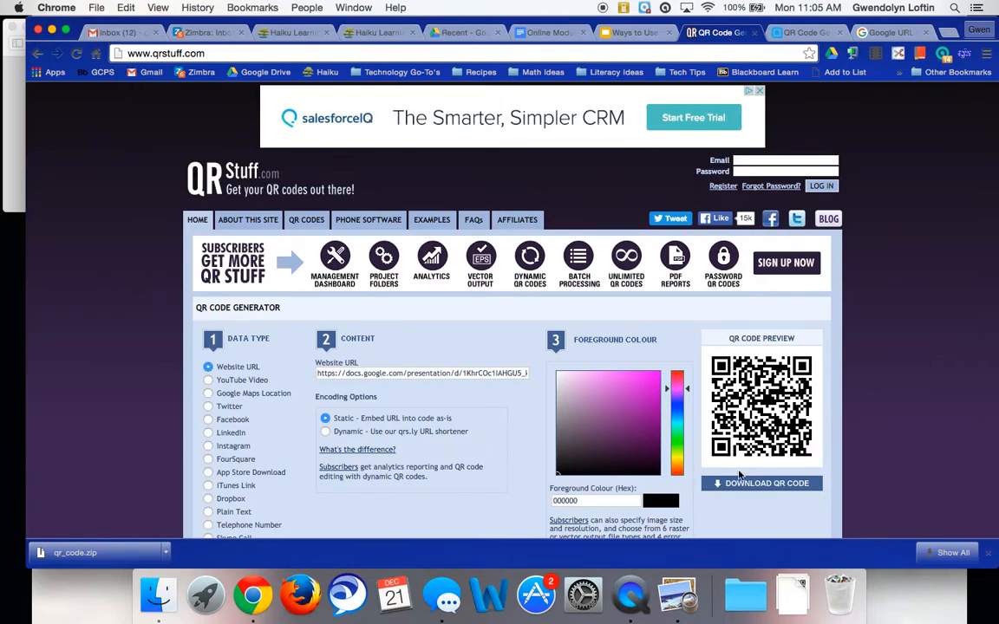
mouse_move(736, 489)
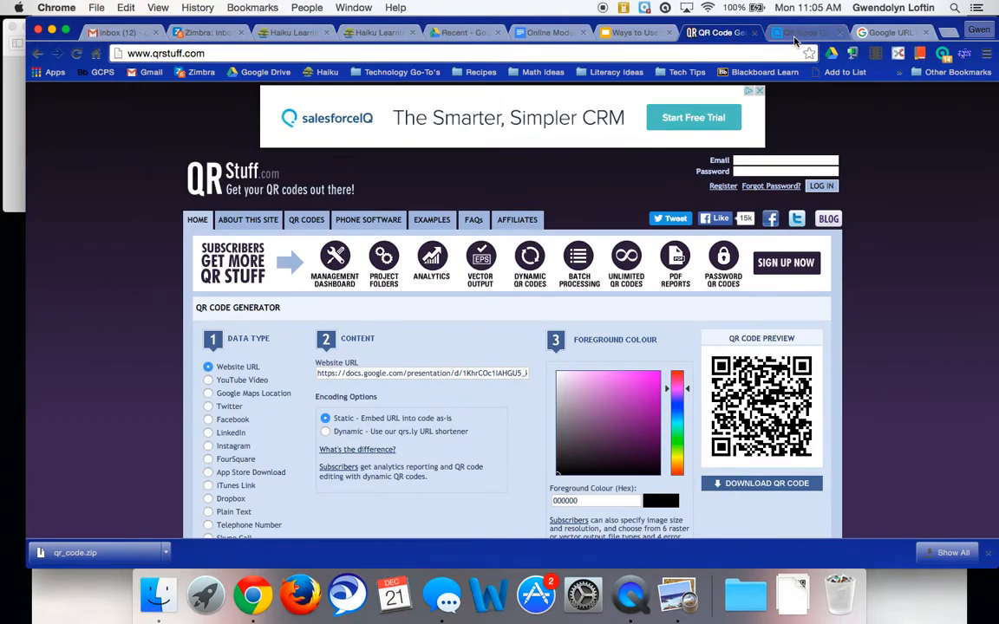
Step: Check the QR Code Generator tab's finished code, then switch to the Google URL Shortener tab
click(808, 33)
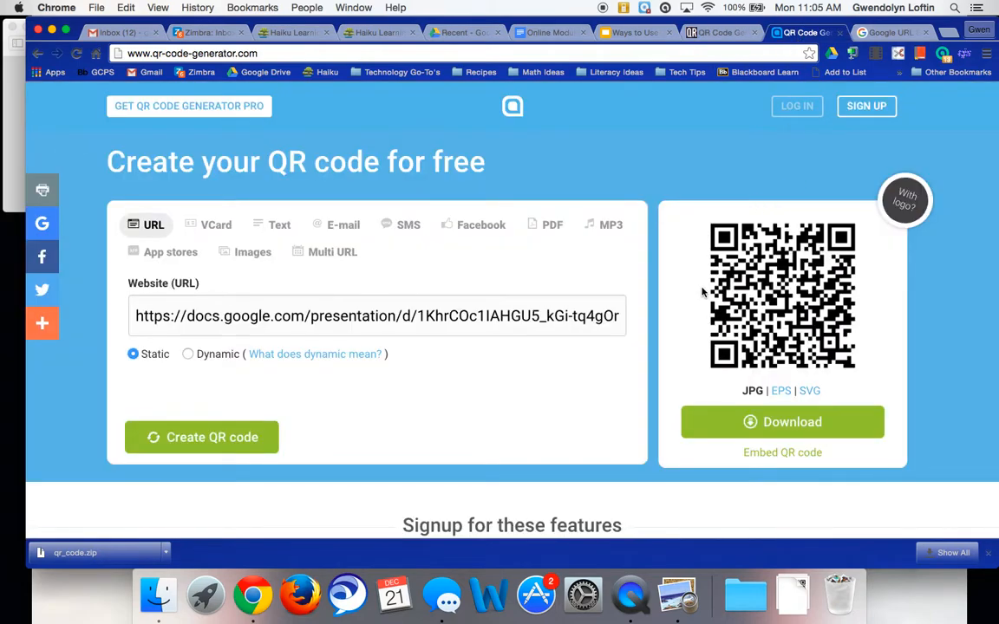
mouse_move(856, 324)
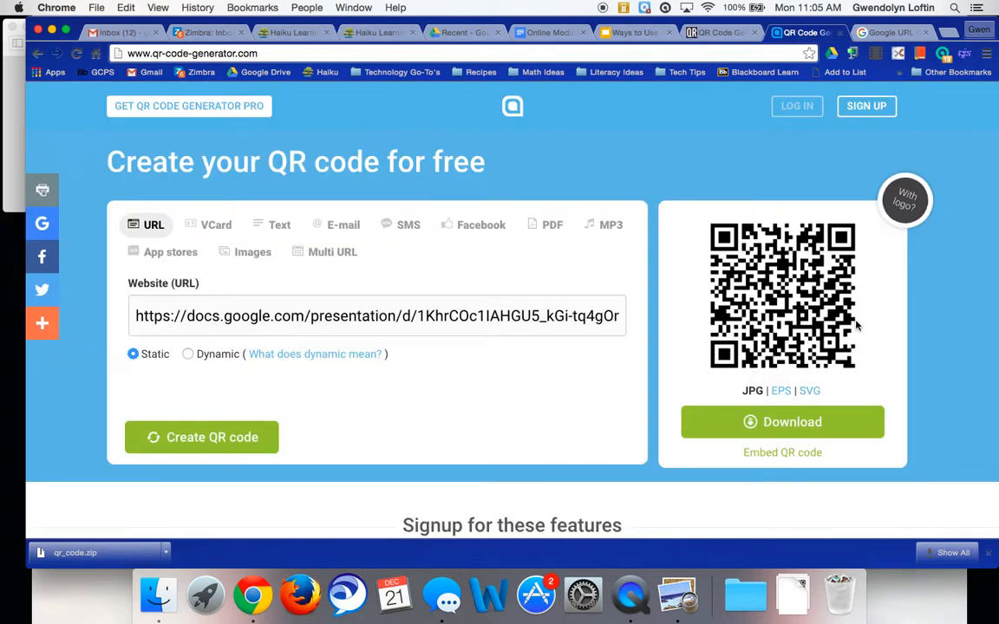
mouse_move(773, 429)
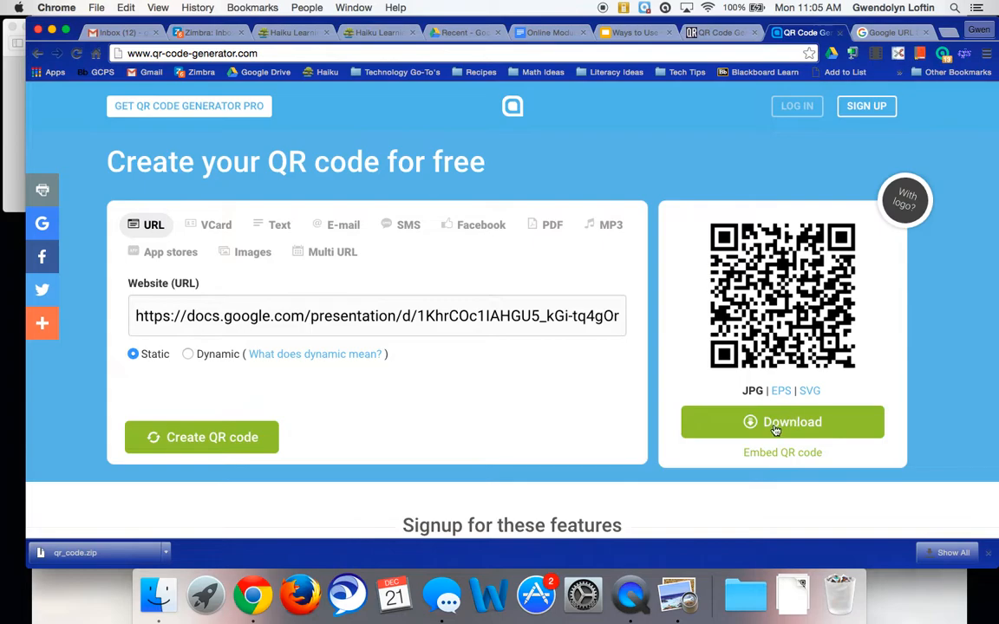
mouse_move(784, 442)
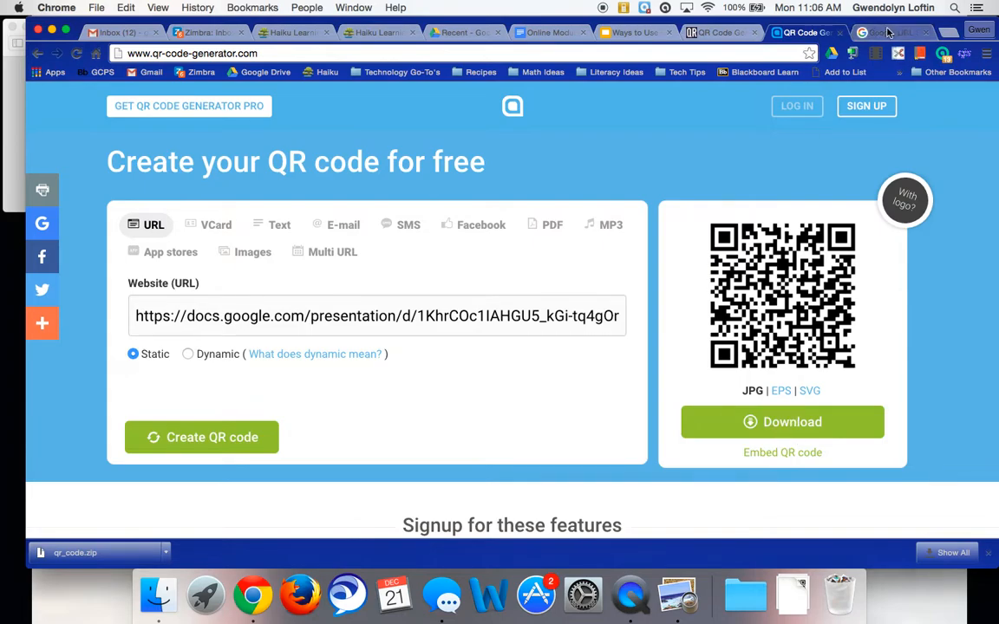
click(889, 33)
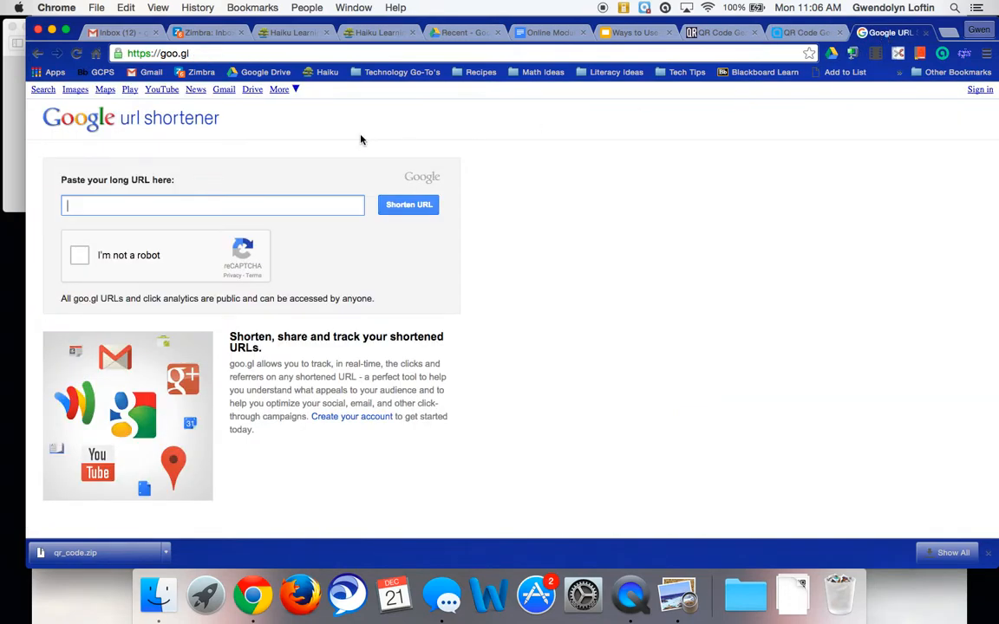
text(J5_kGi-tq4gOmOooXjT58sUc4muoT0e68/edit?usp=sharing)
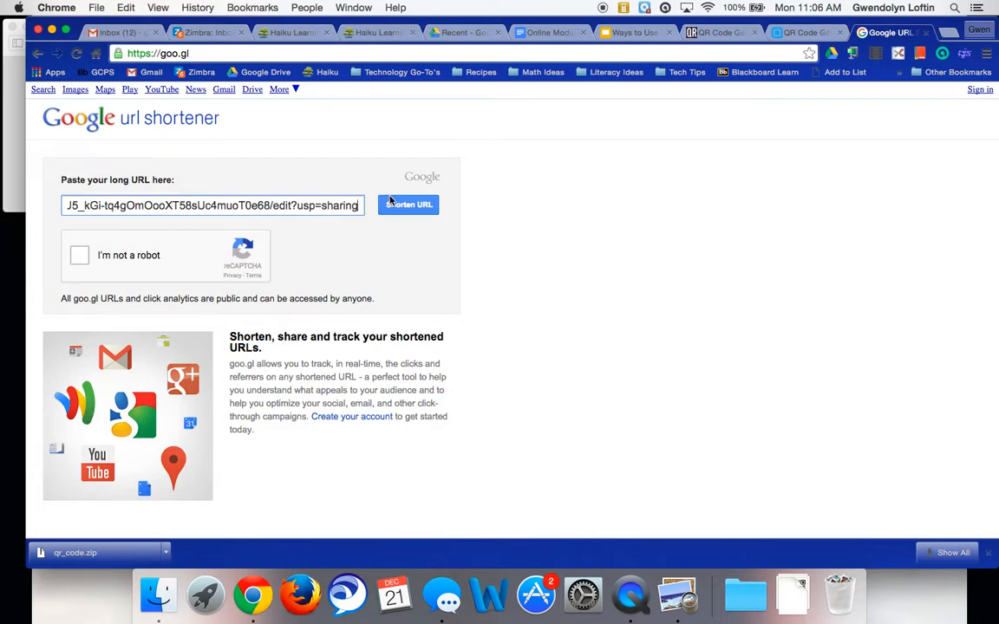
click(409, 205)
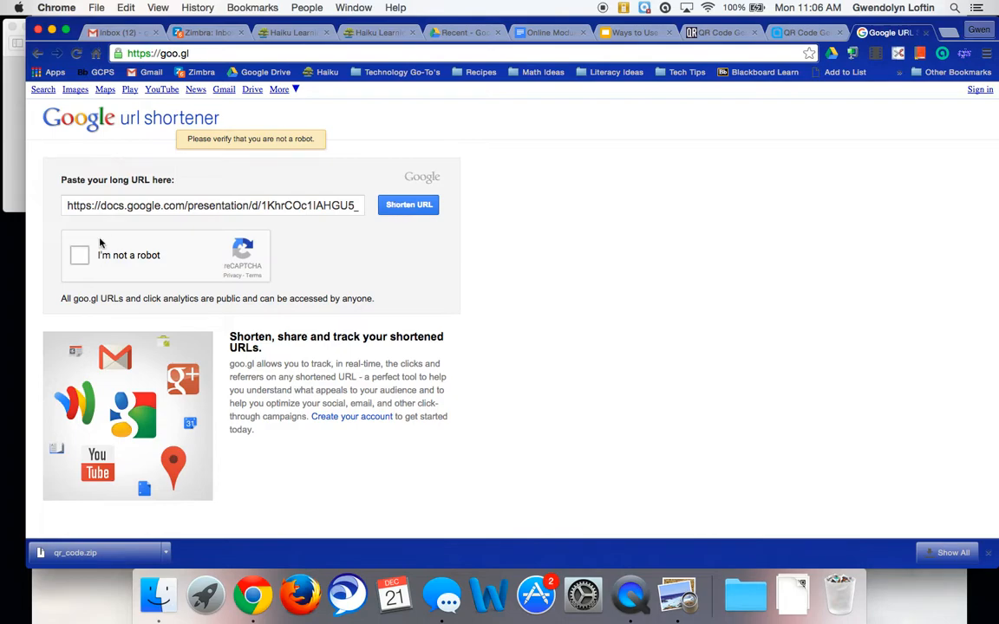
click(76, 255)
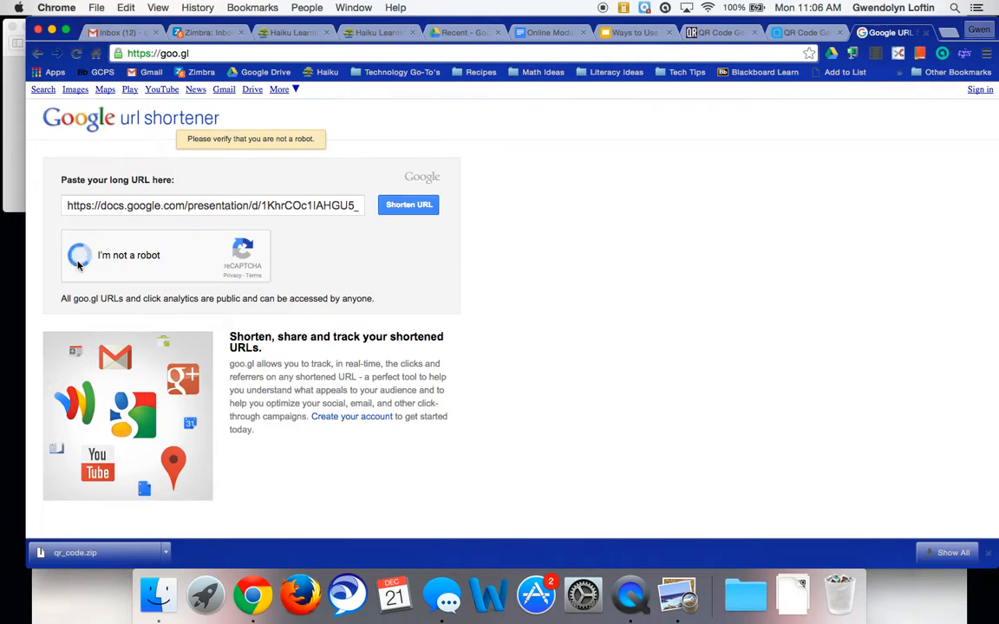
click(82, 255)
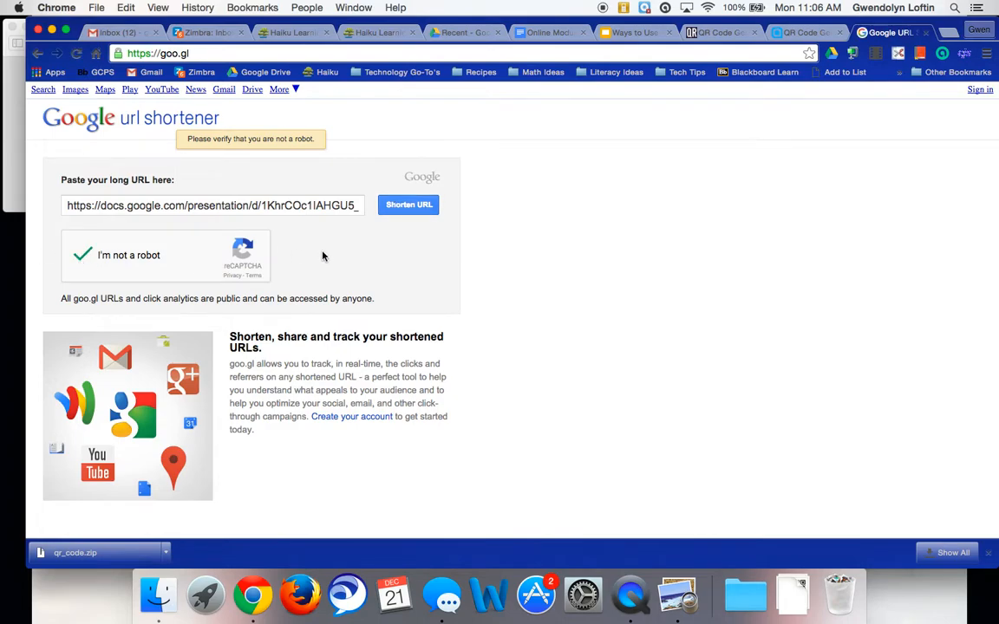
mouse_move(437, 222)
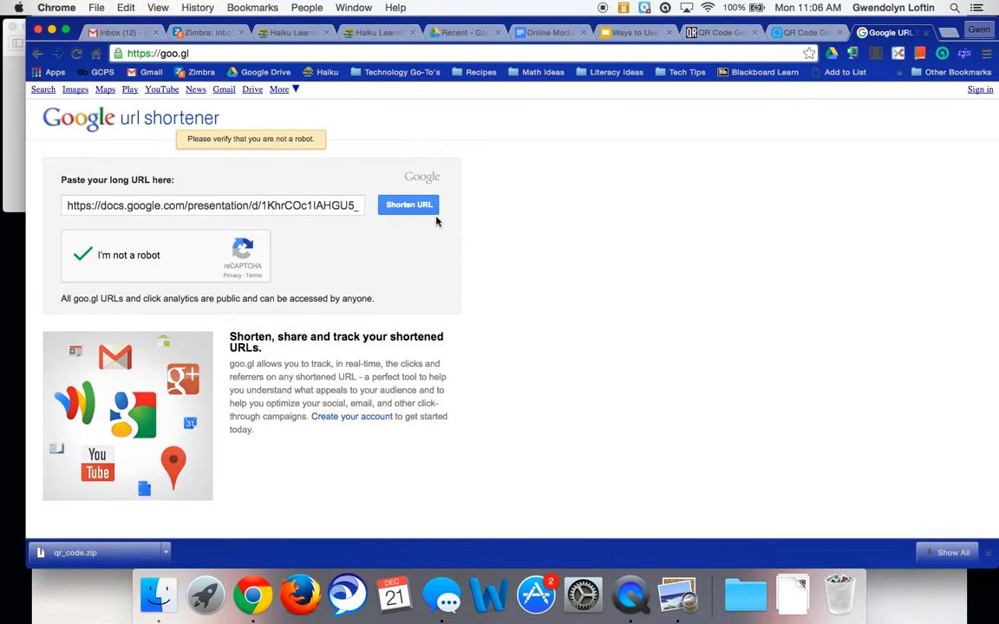
click(409, 204)
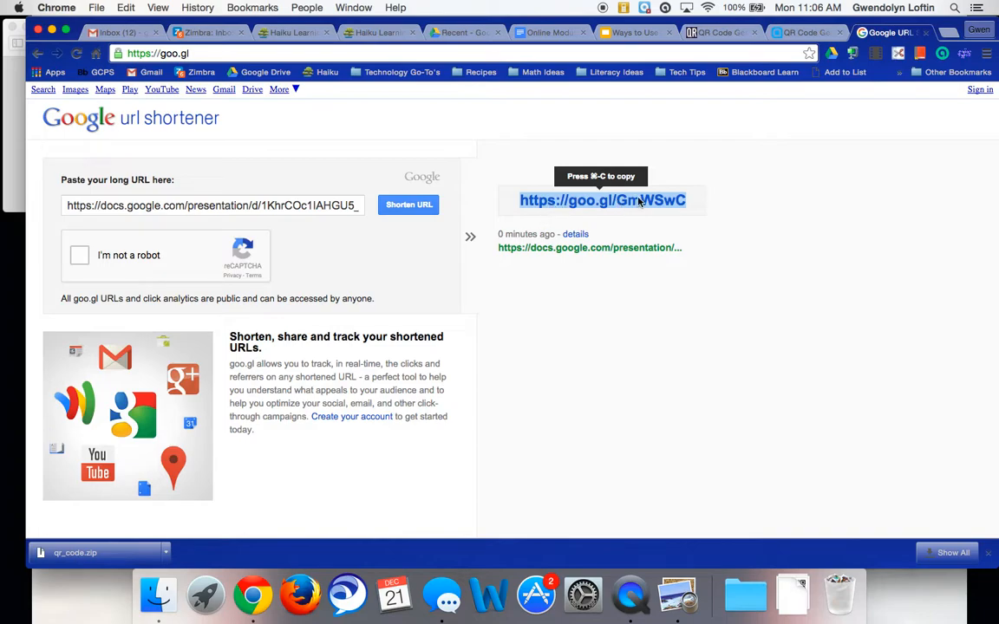
mouse_move(576, 234)
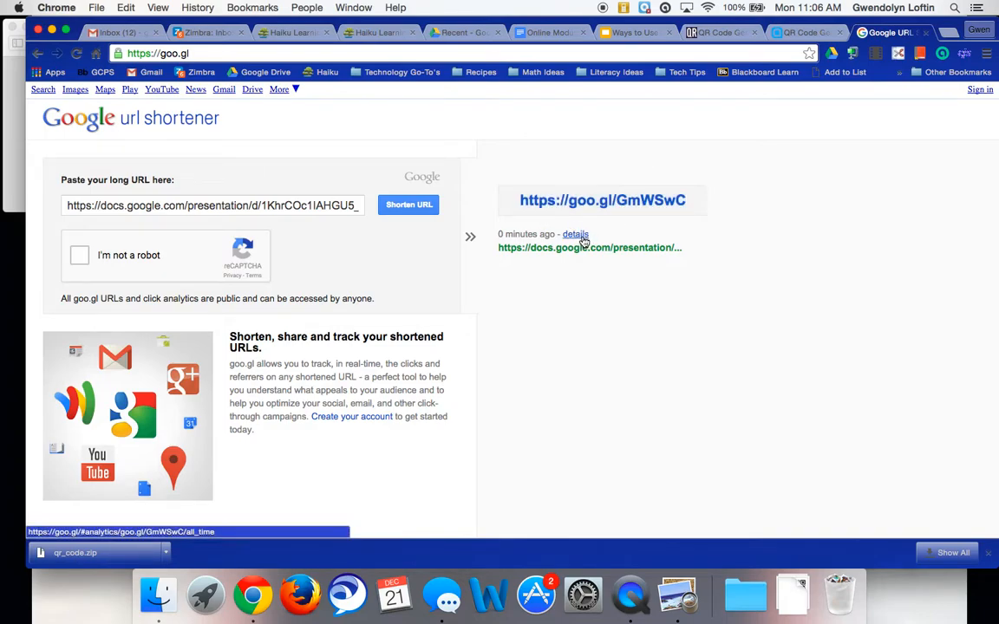
Step: Open the short link's analytics details and bring up its QR code image's context menu
click(575, 234)
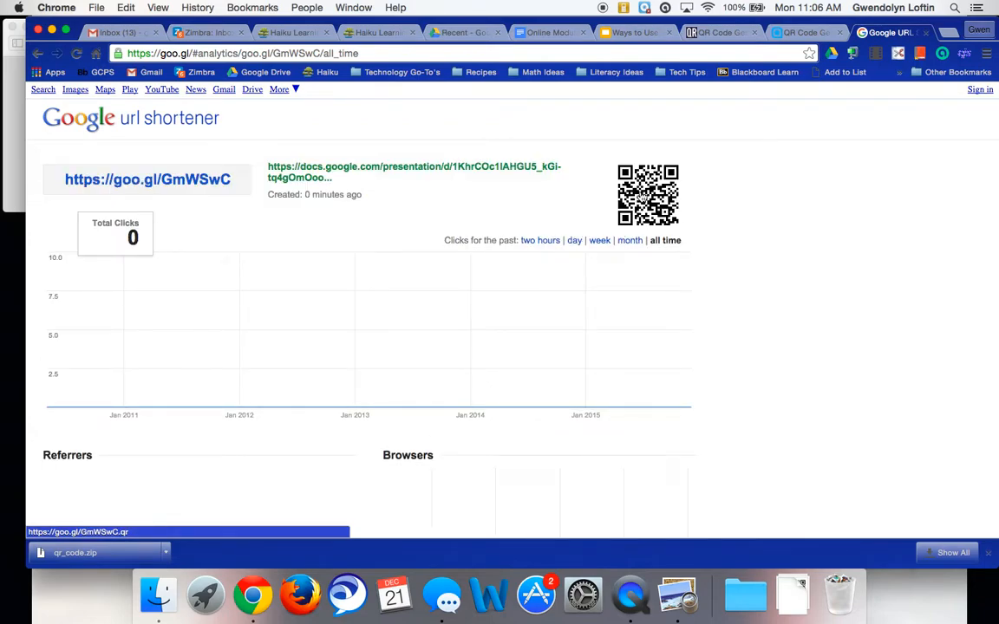
right_click(647, 194)
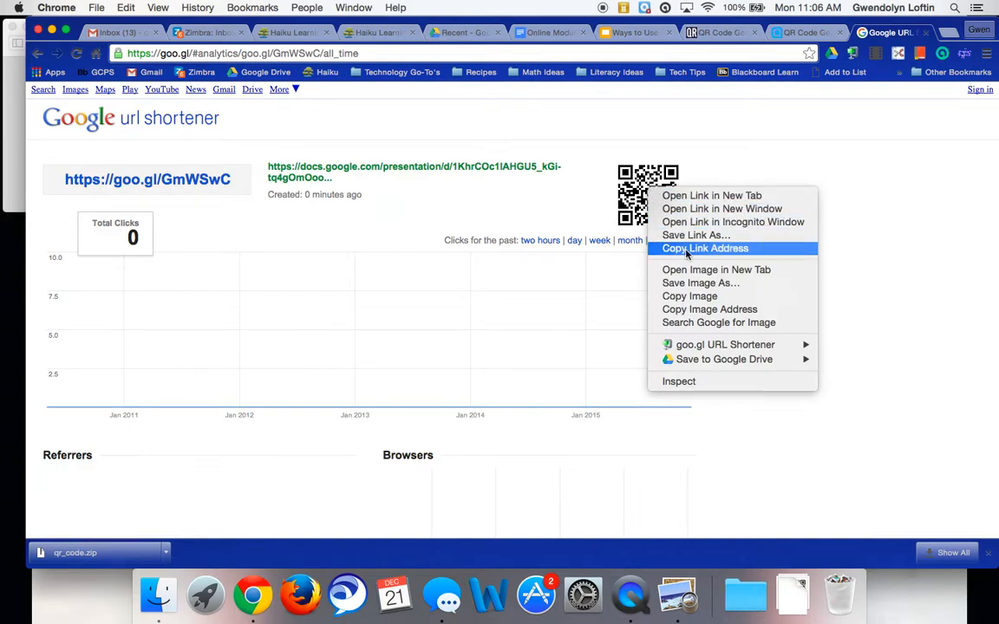
mouse_move(690, 295)
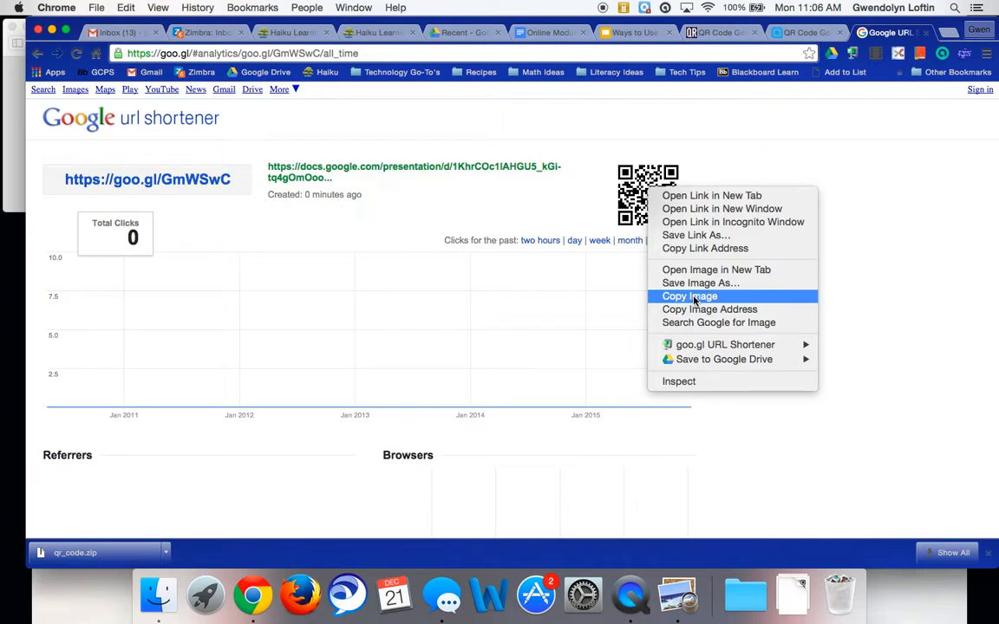
mouse_move(710, 283)
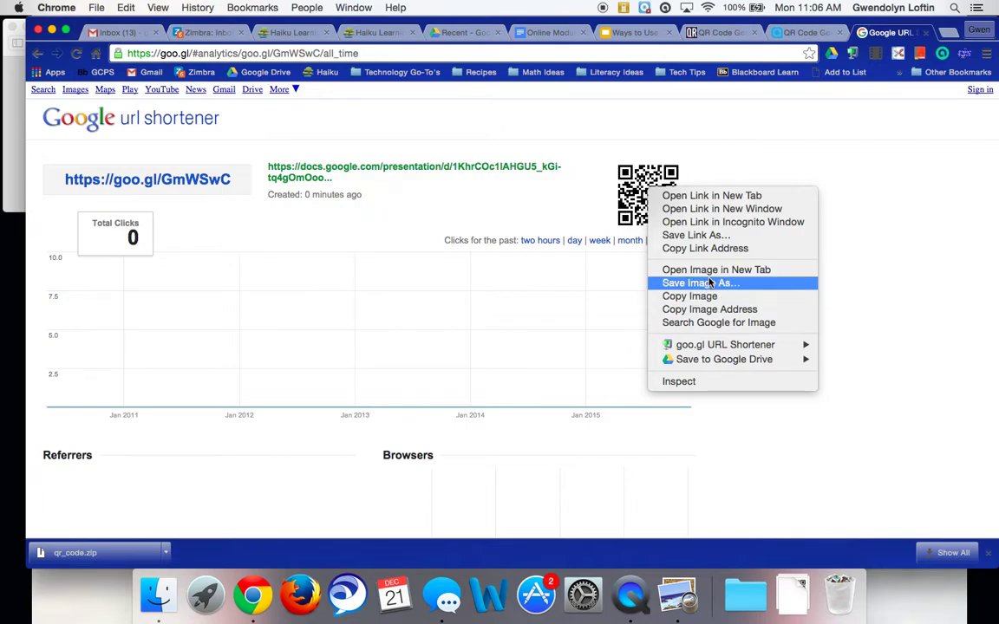
mouse_move(450, 134)
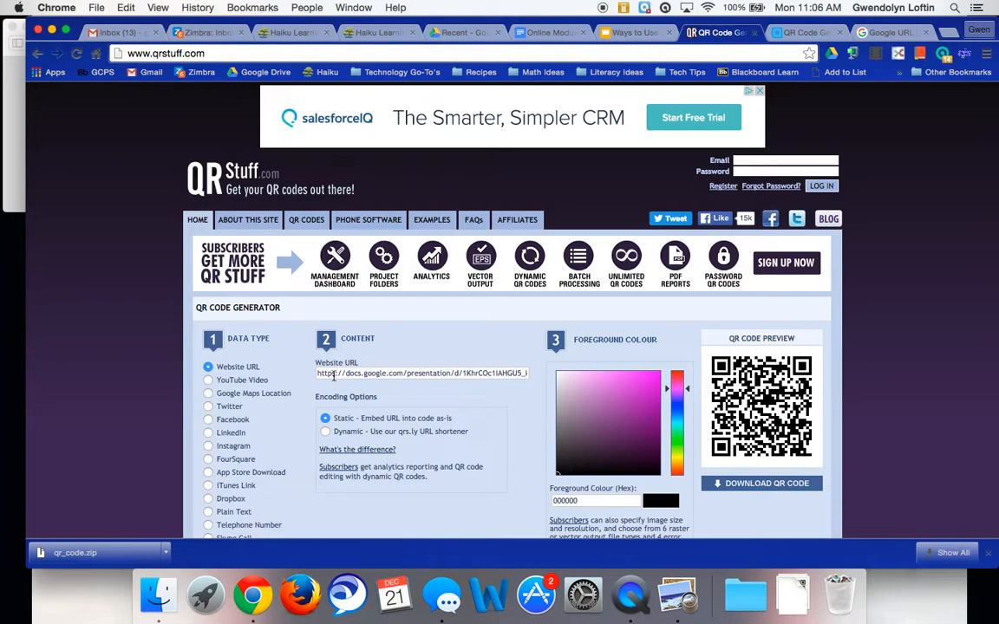
Step: Scroll down to QRStuff's plain-text content box and type '50' into it
scroll(down, 3)
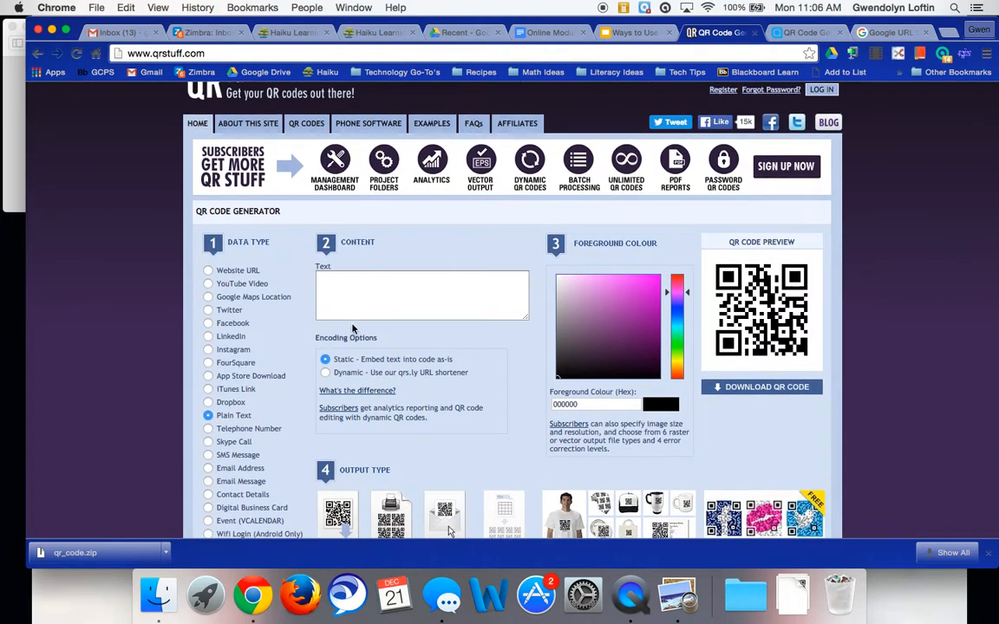
click(421, 295)
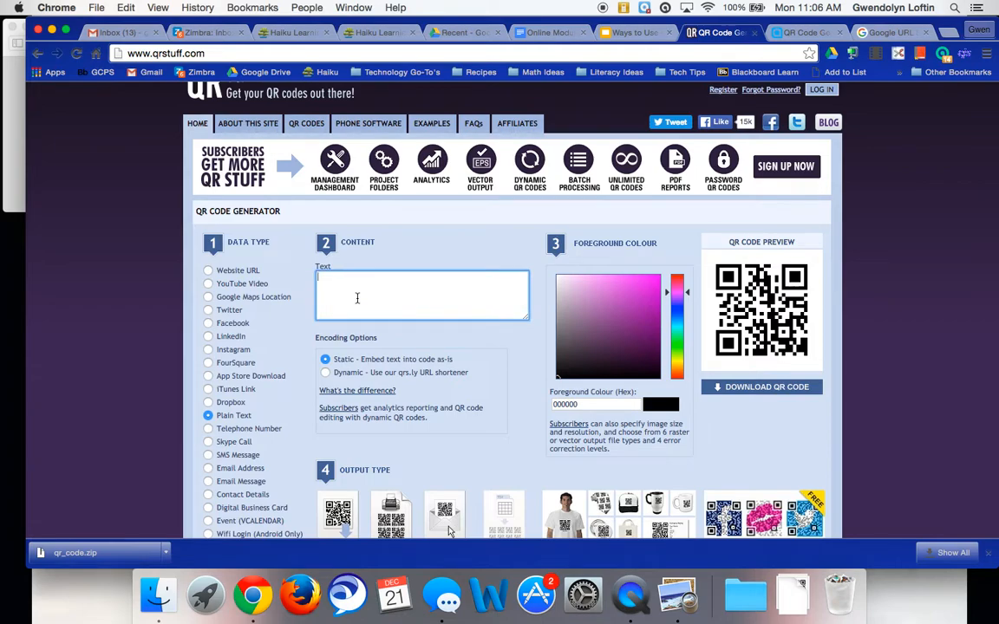
text(50)
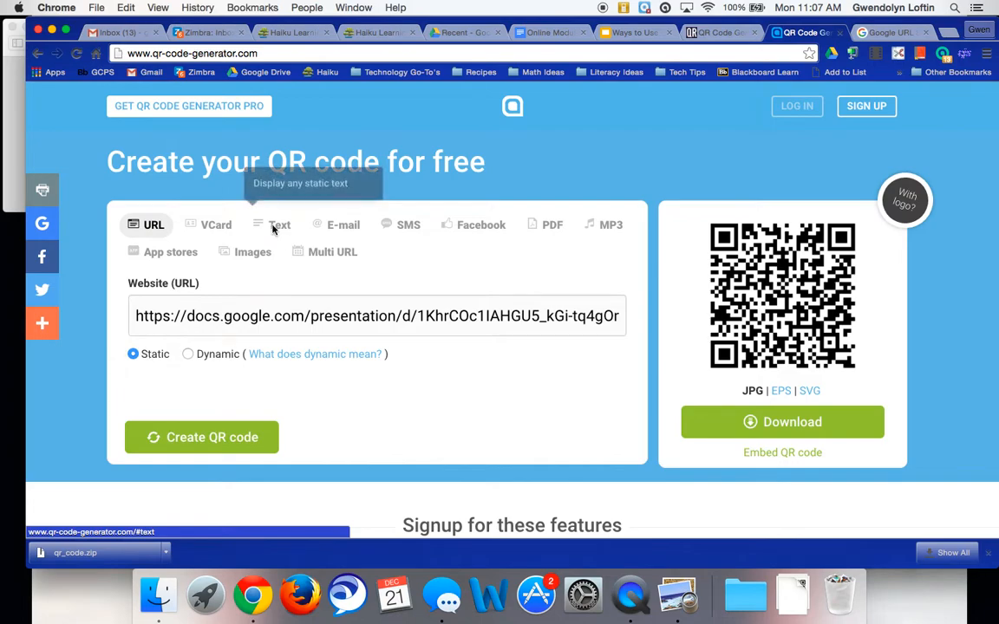
Step: Choose the Text type and enter "You may now move on to the next step."
click(279, 224)
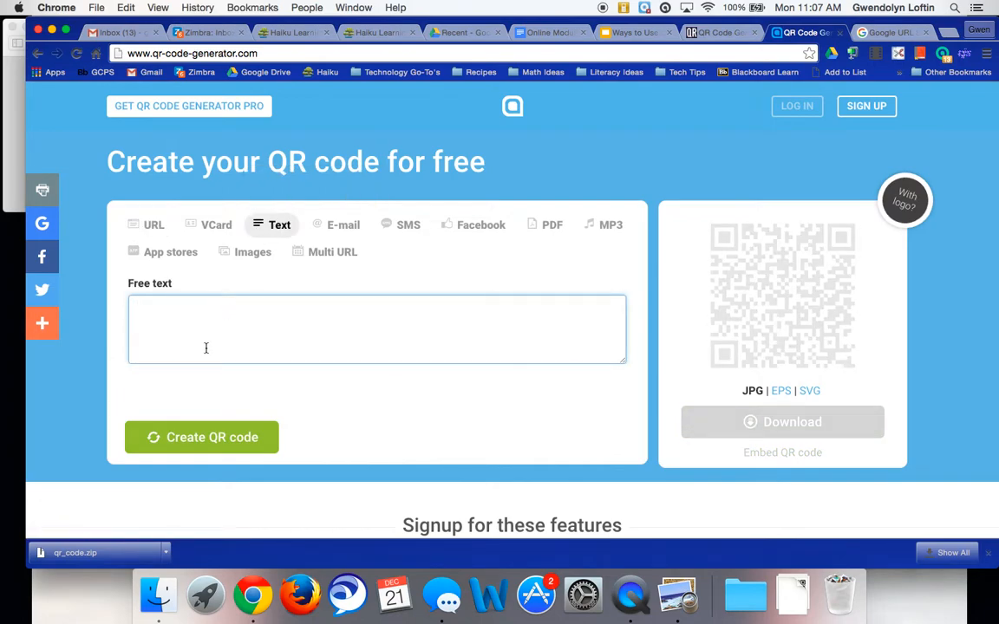
text(You may)
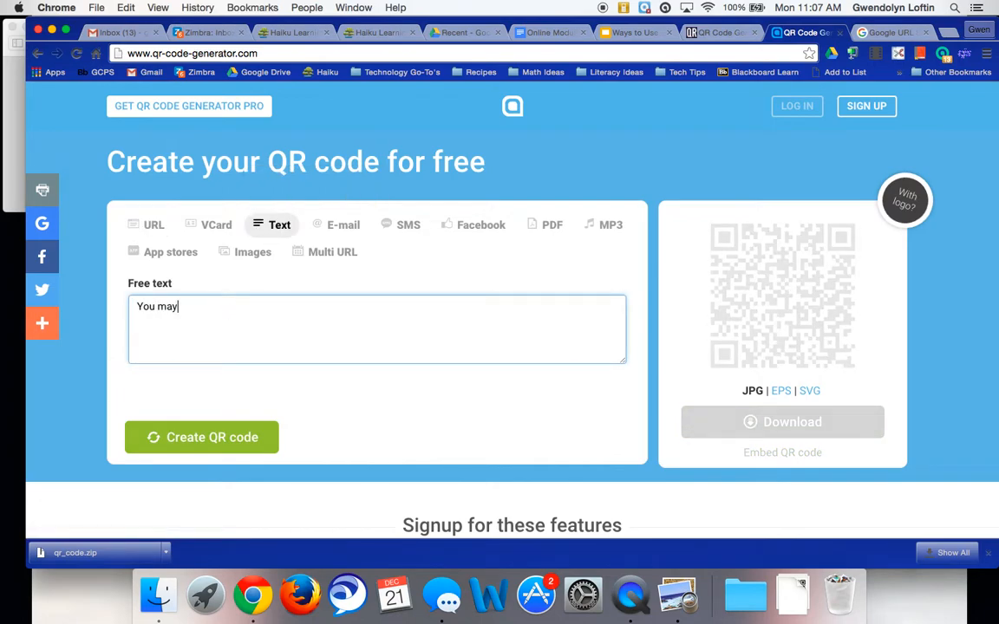
text(now move on th)
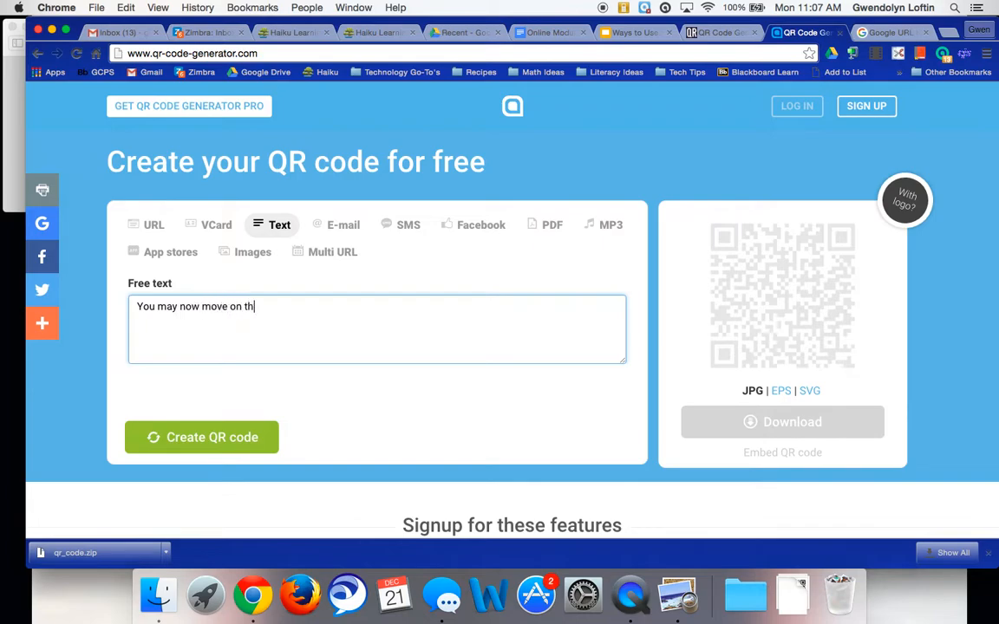
text(e next step.)
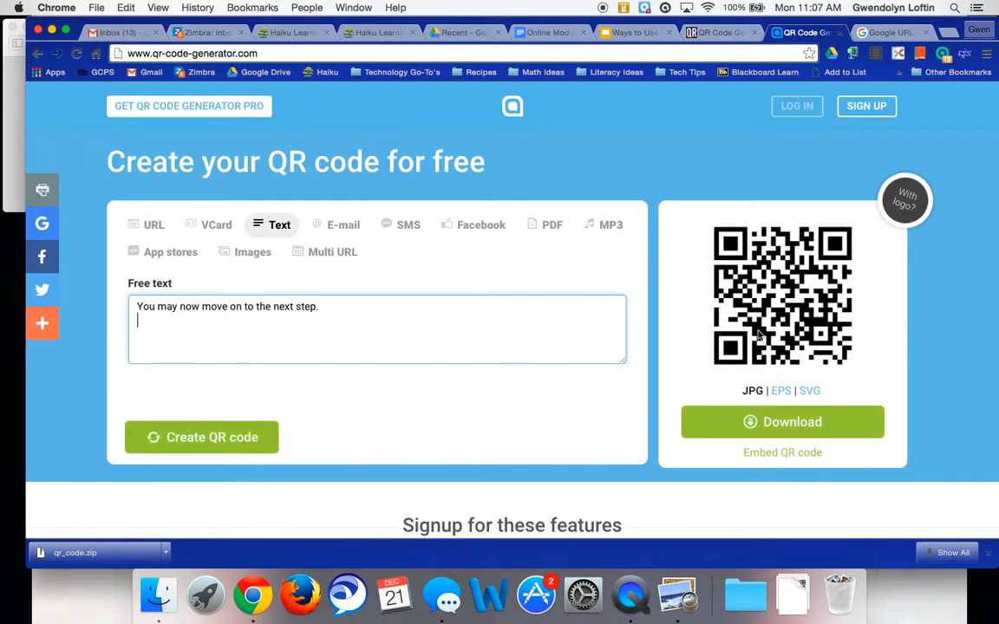
mouse_move(474, 298)
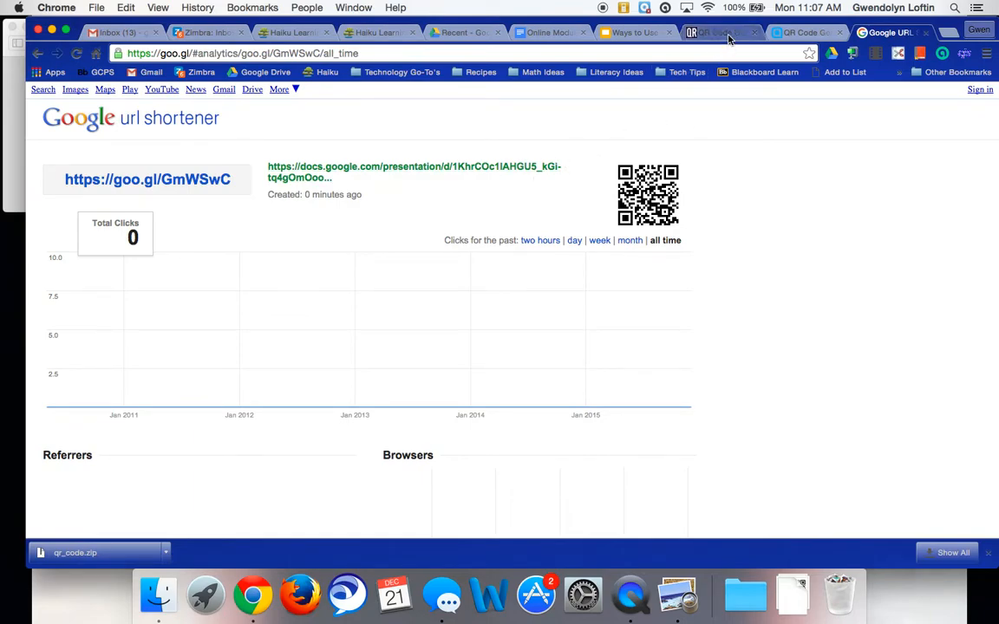
mouse_move(733, 32)
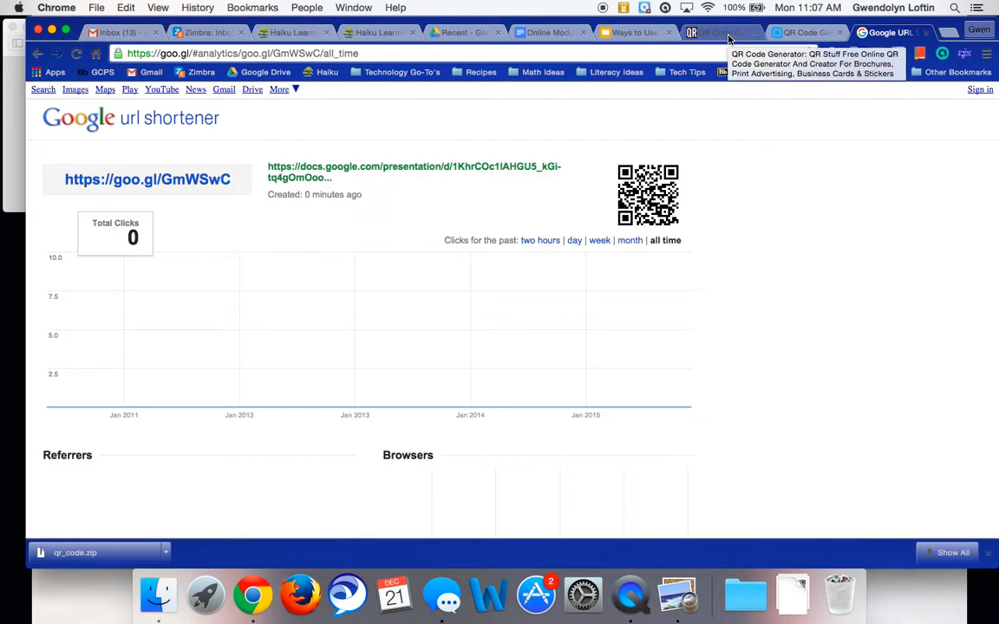
Step: Copy the goo.gl short link's QR code image after briefly checking QRStuff and Word
click(720, 33)
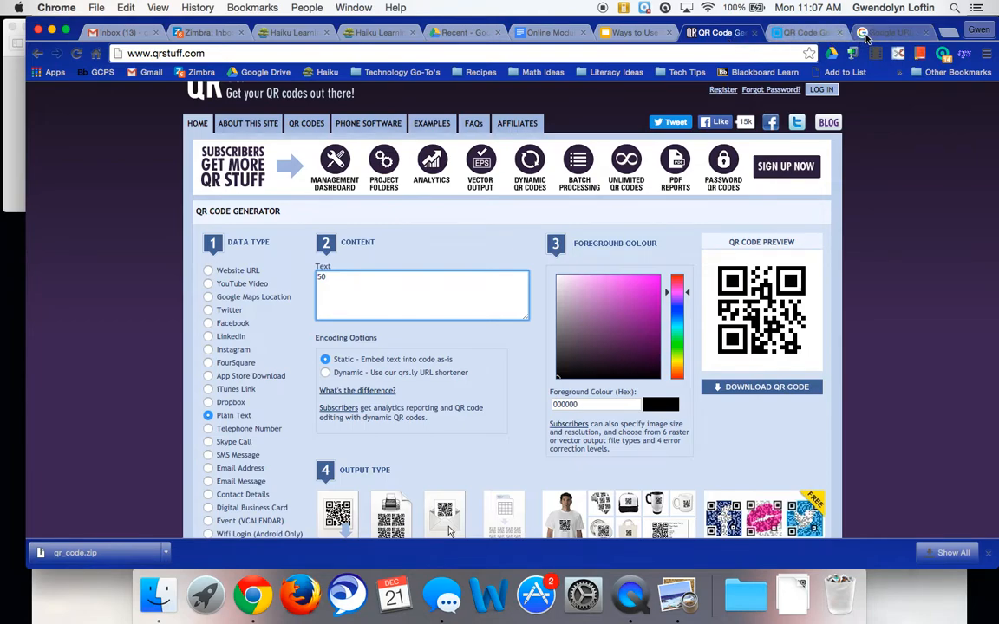
click(869, 32)
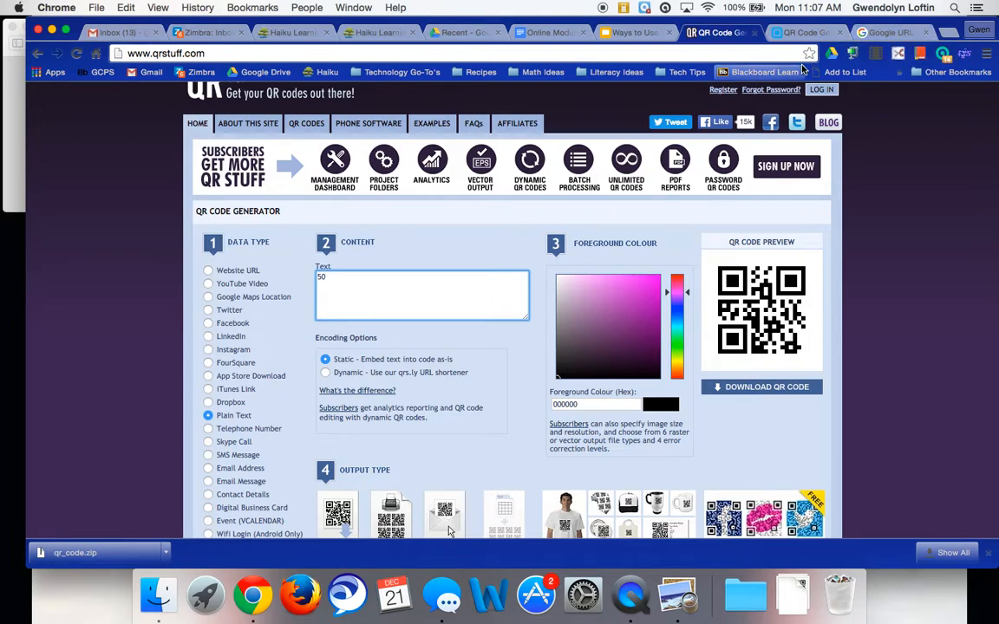
mouse_move(489, 595)
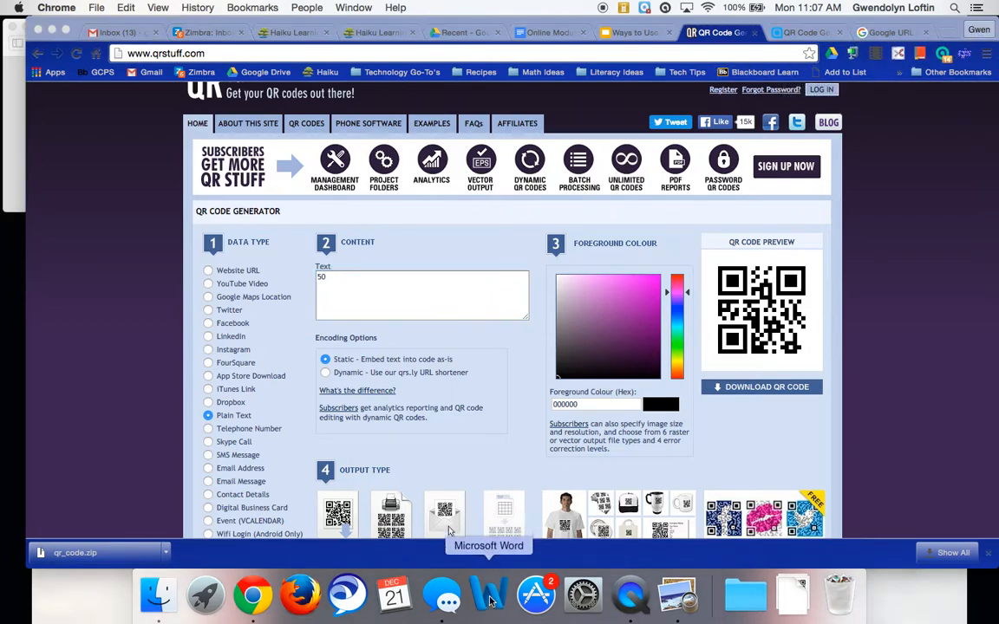
click(486, 595)
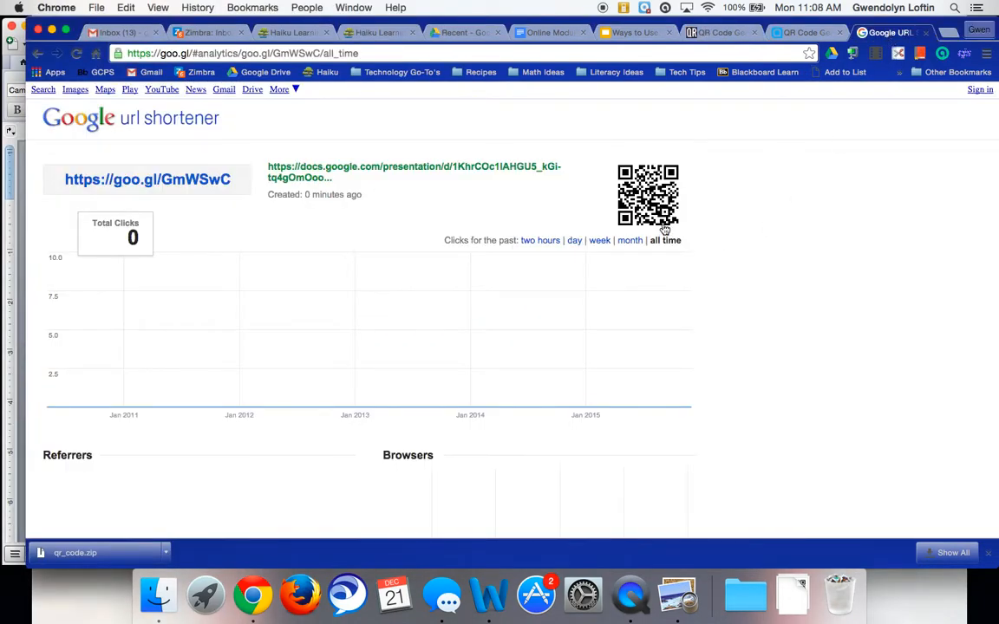
right_click(648, 197)
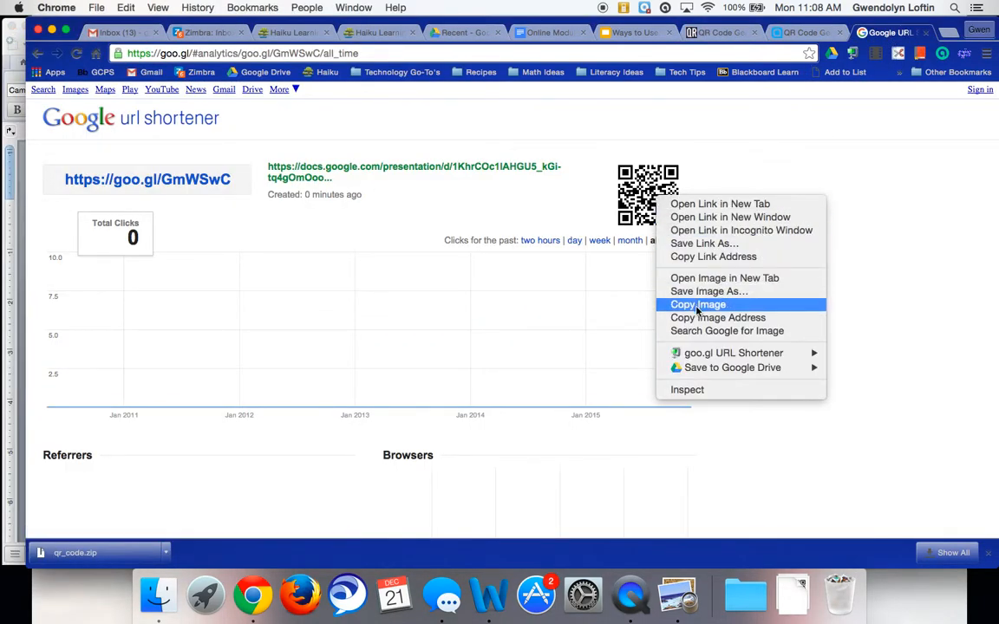
click(697, 304)
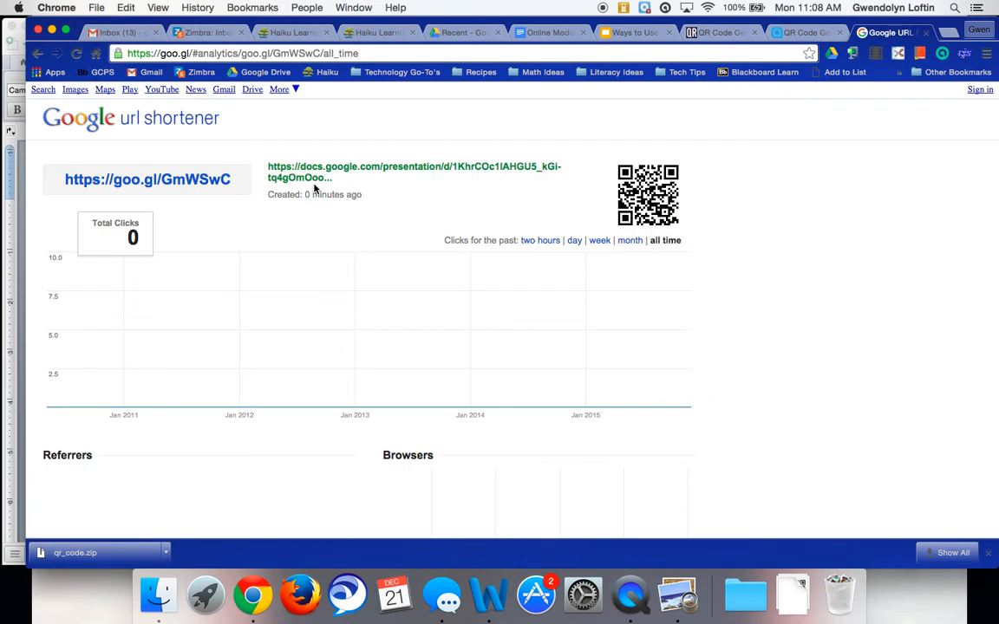
mouse_move(350, 177)
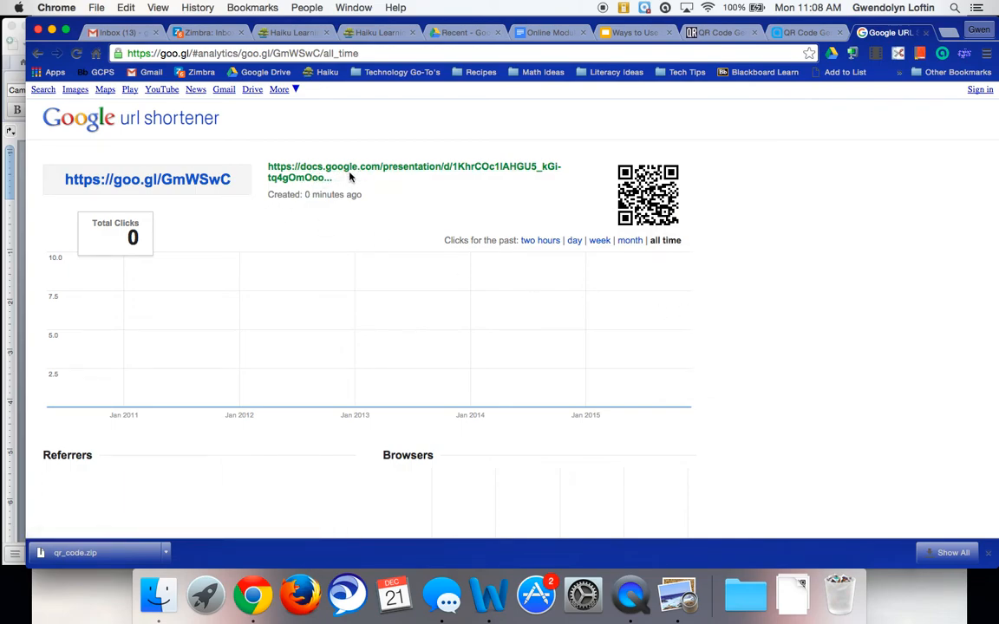
mouse_move(440, 362)
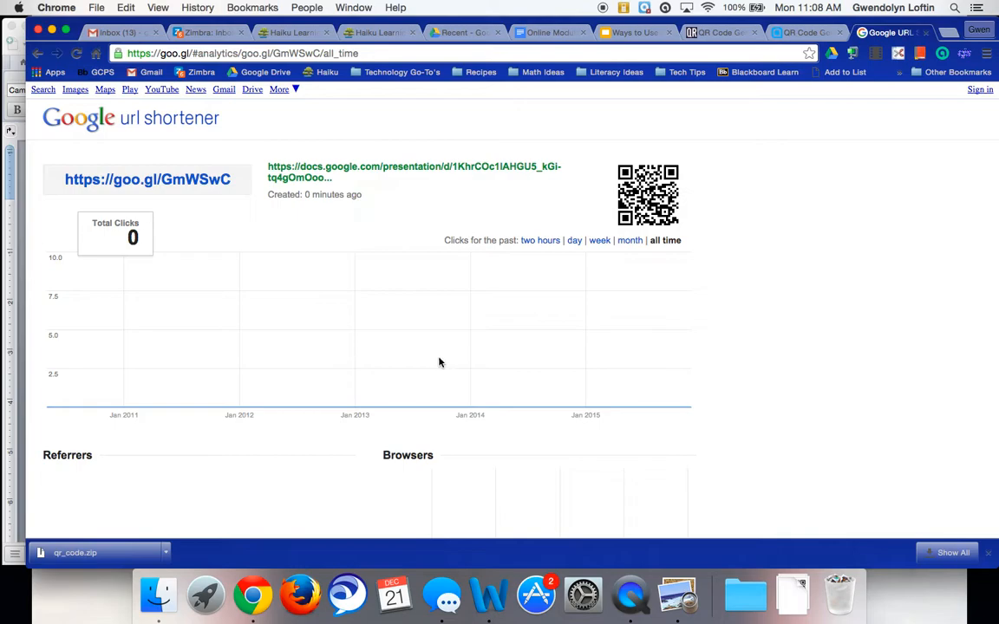
mouse_move(489, 598)
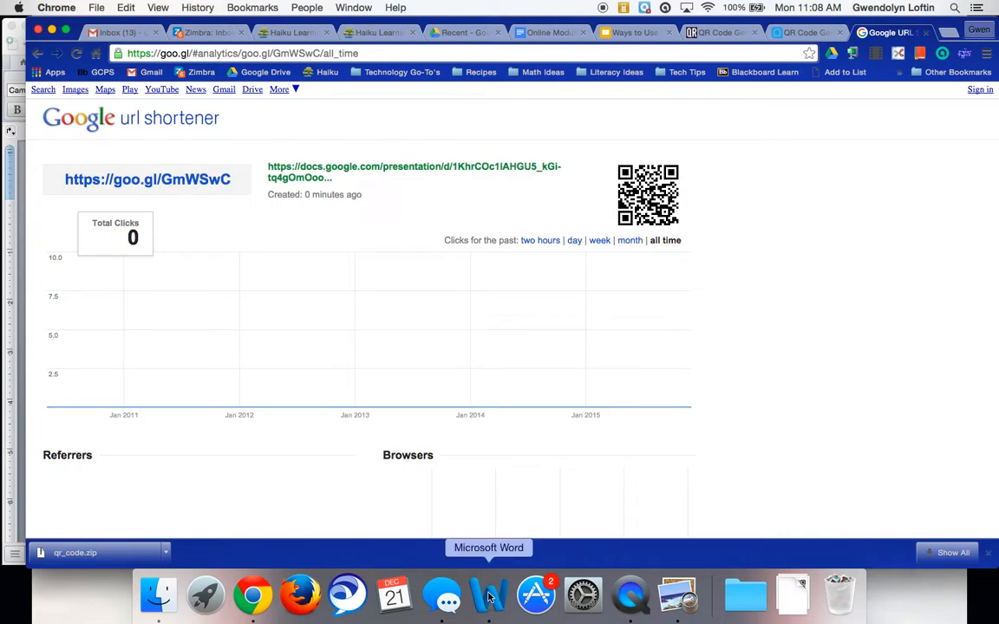
Step: In Word, add the pasted goo.gl QR code and qrcode.32861326.png from Downloads
click(488, 597)
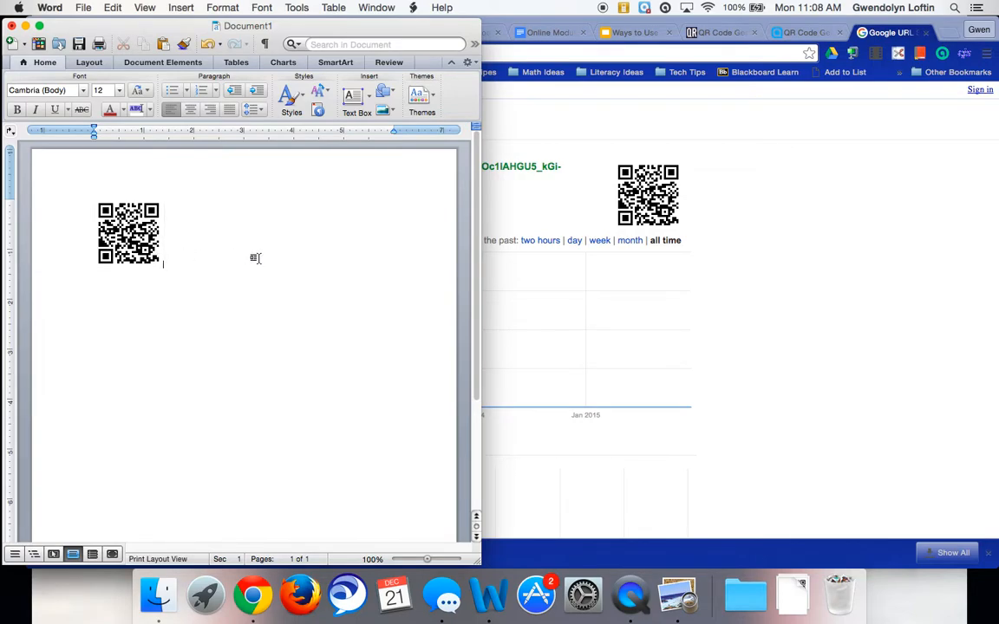
click(177, 8)
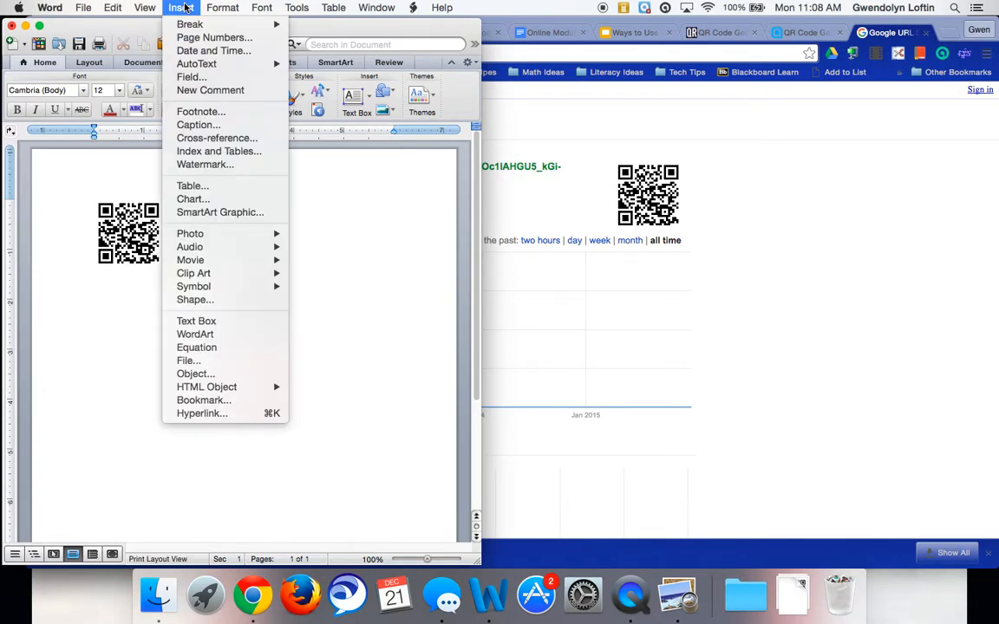
mouse_move(246, 261)
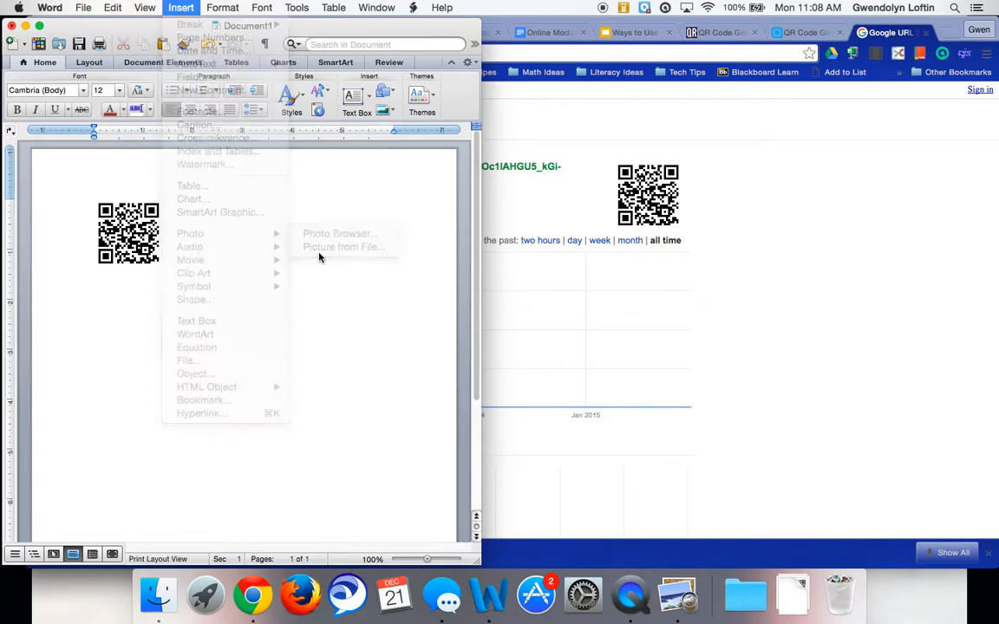
click(343, 247)
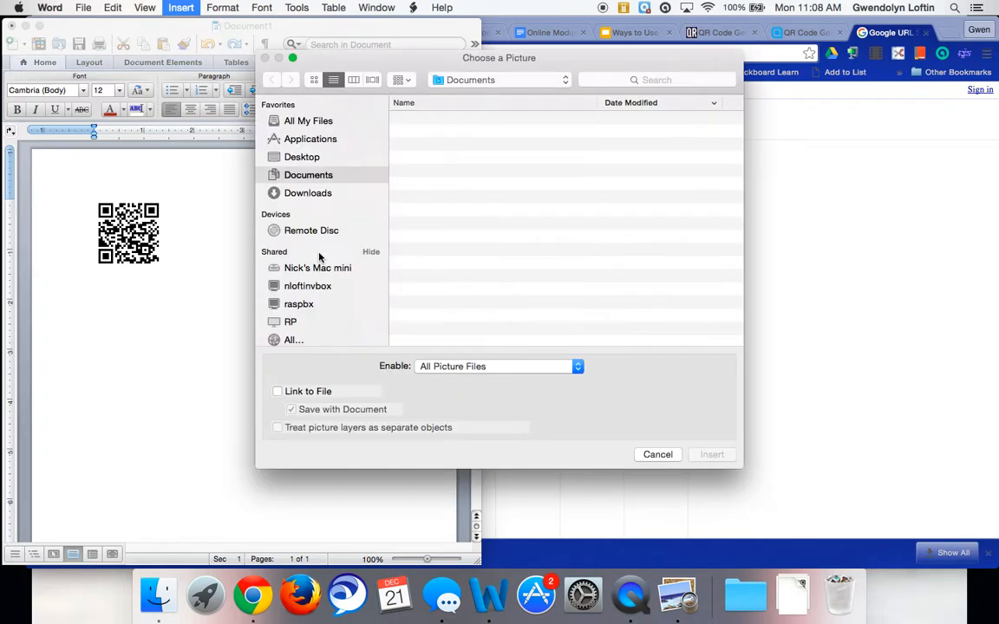
click(308, 174)
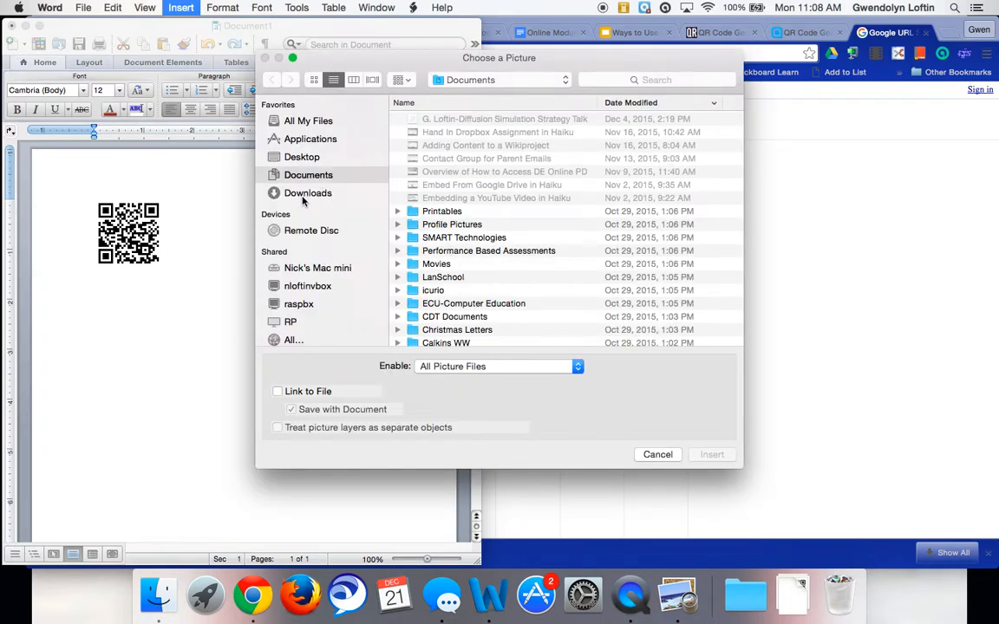
click(307, 193)
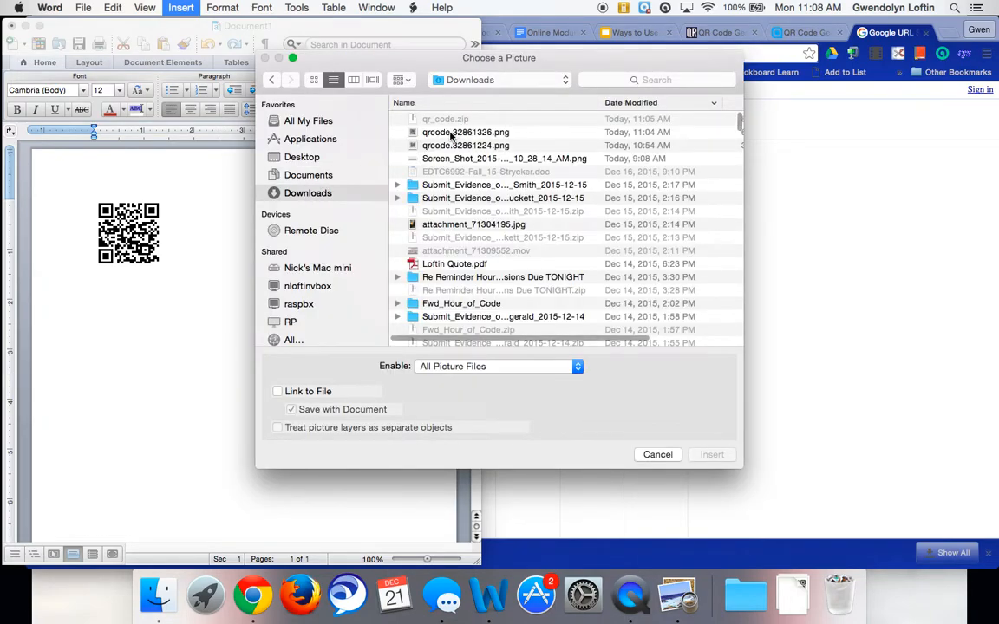
click(711, 454)
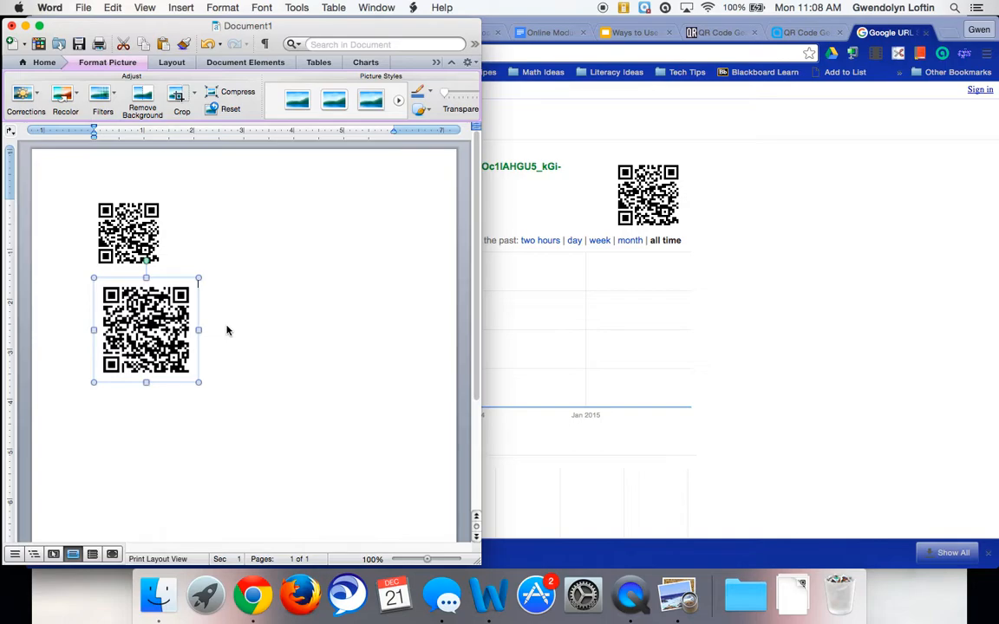
mouse_move(213, 329)
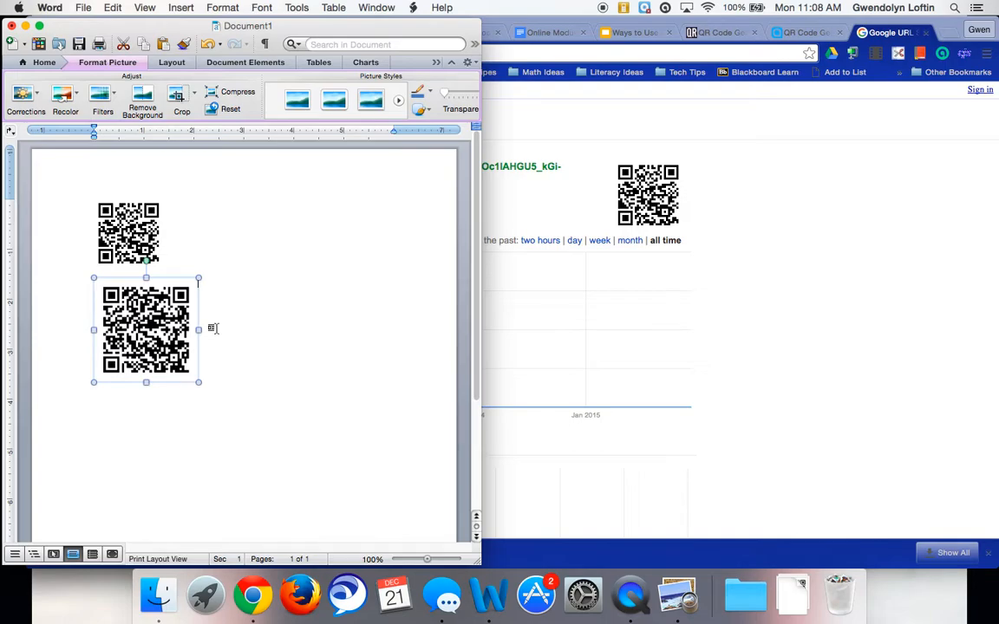